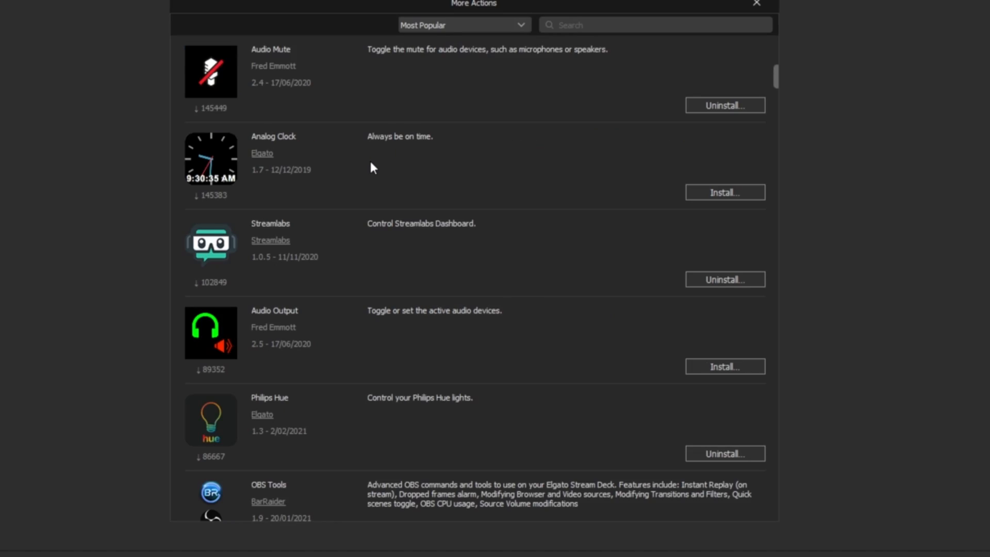
Close the More Actions catalogue and select then deselect an empty Profile 5 key
scroll(down, 3)
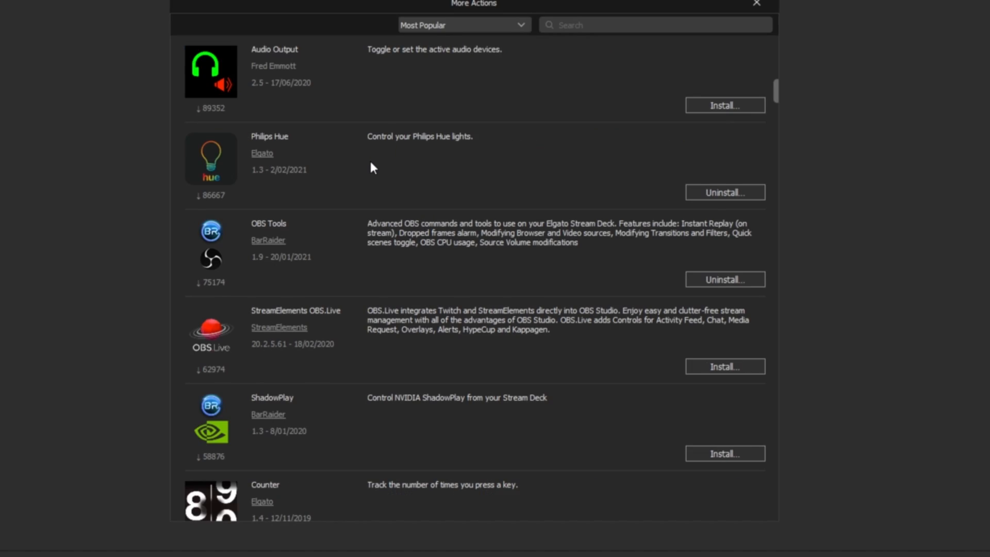
click(756, 3)
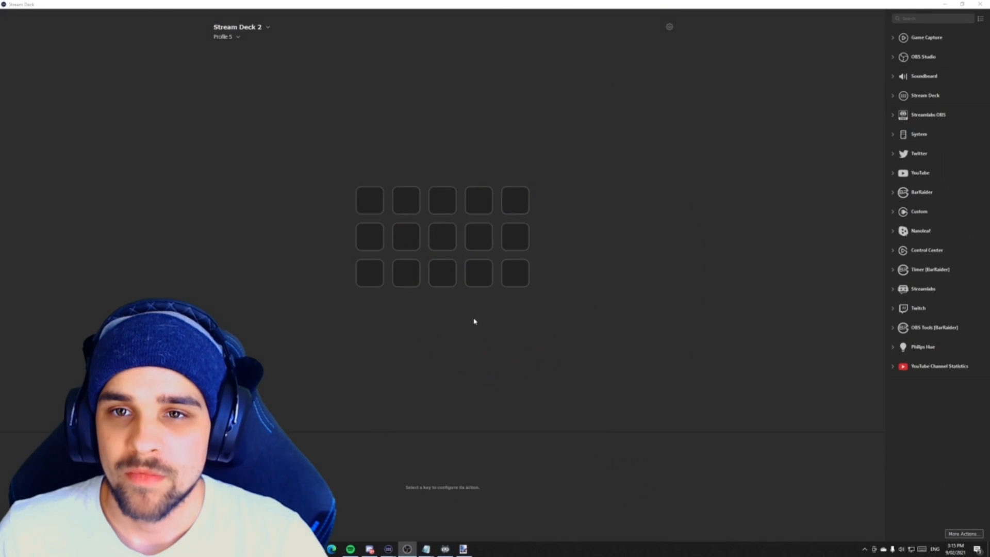
mouse_move(104, 233)
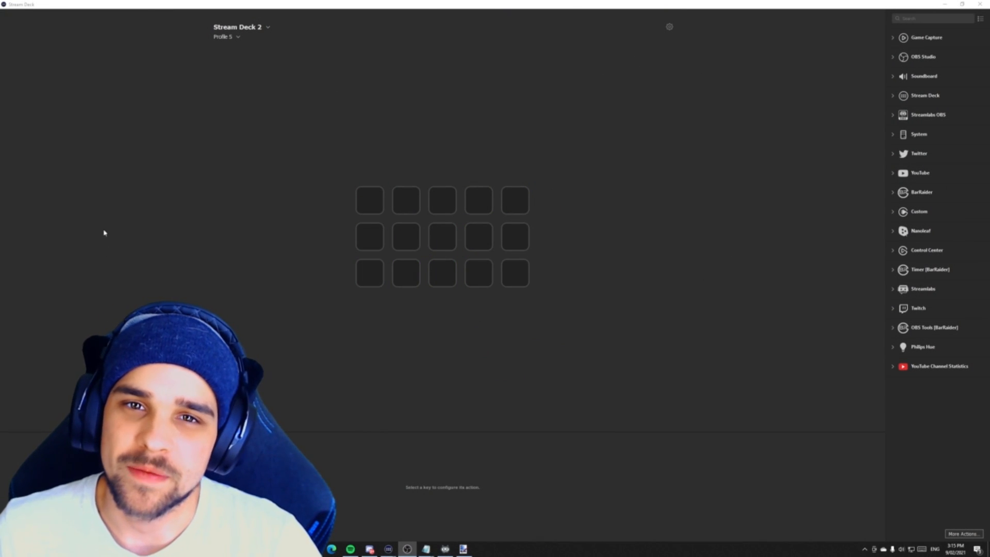
click(369, 200)
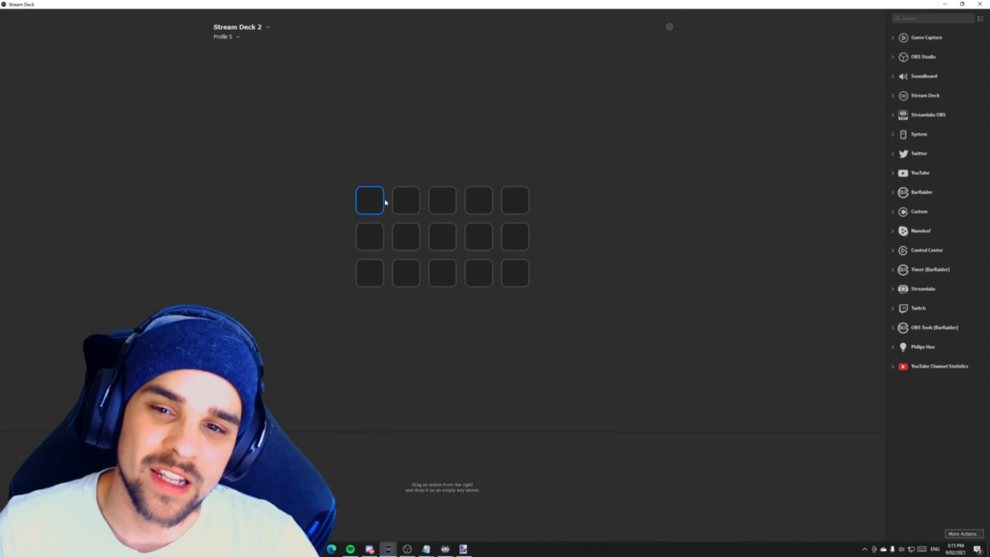
click(479, 236)
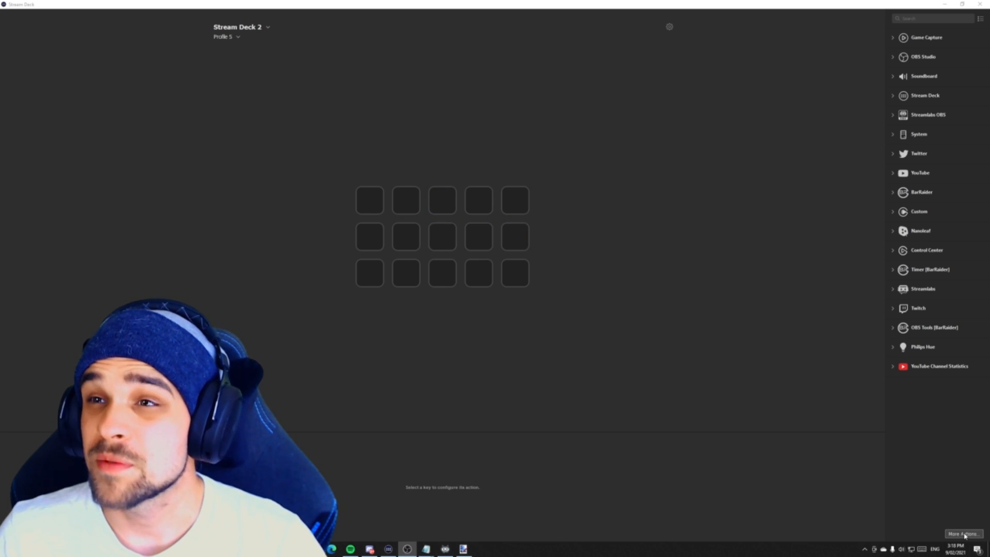
Reopen the More Actions store and scroll through it toward Spotify Integration by BarRaider
click(961, 533)
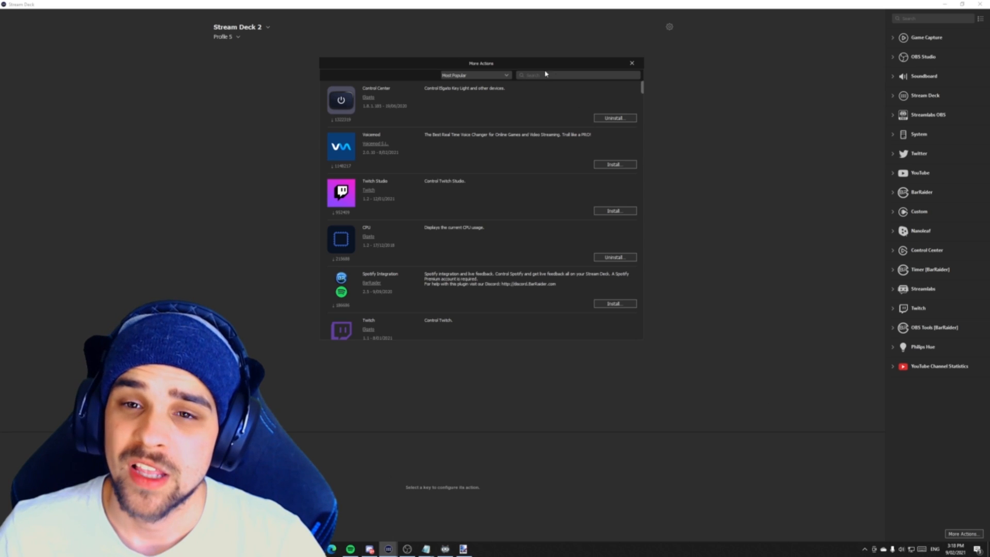
mouse_move(368, 159)
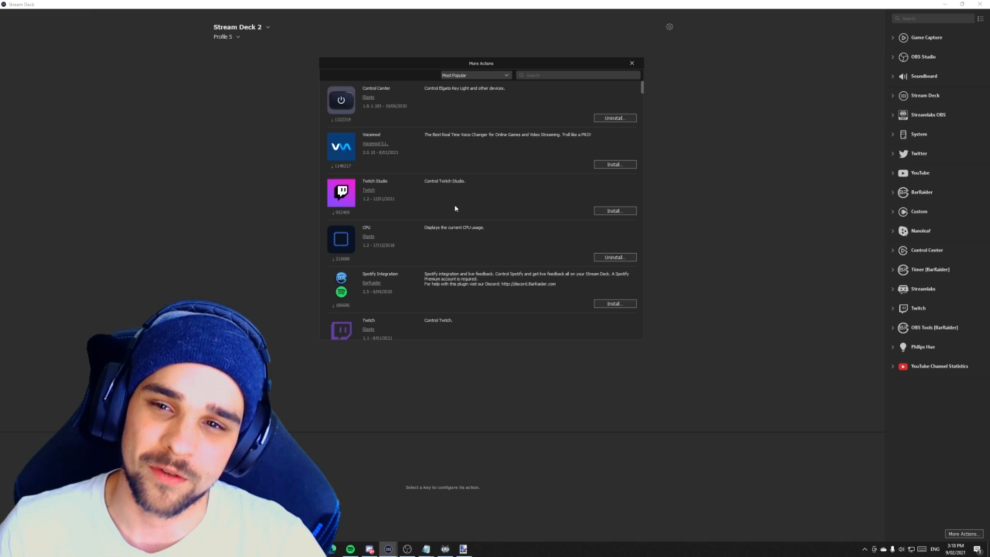
mouse_move(382, 205)
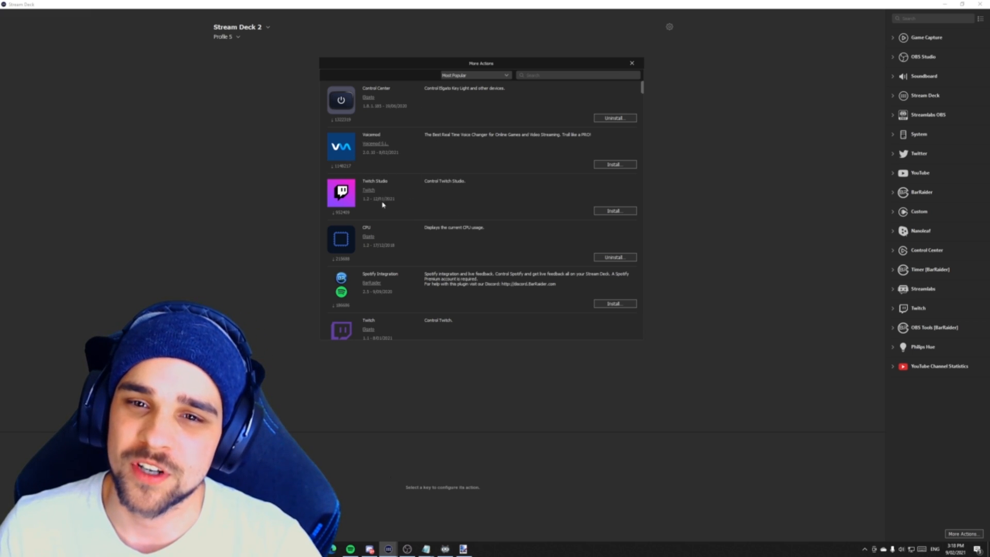
scroll(down, 3)
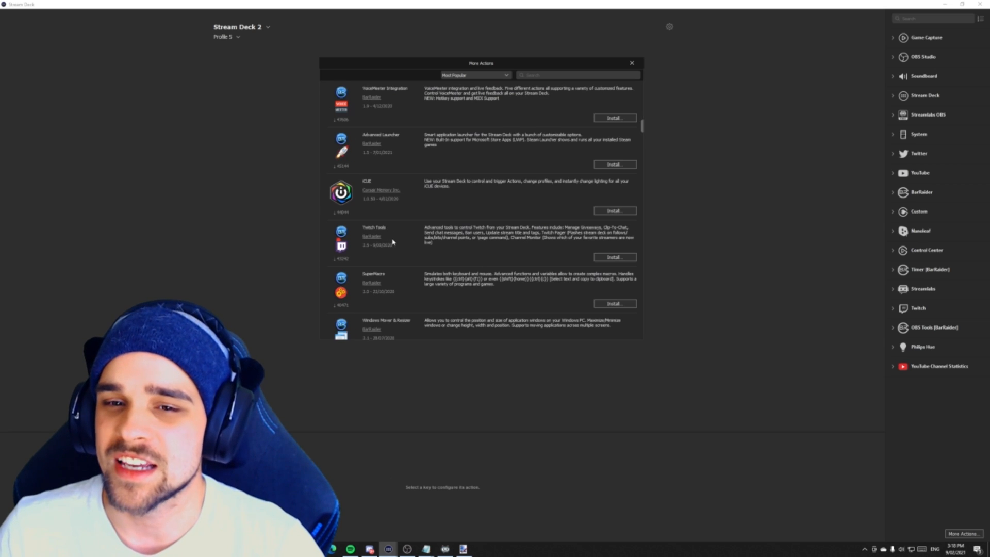
scroll(down, 3)
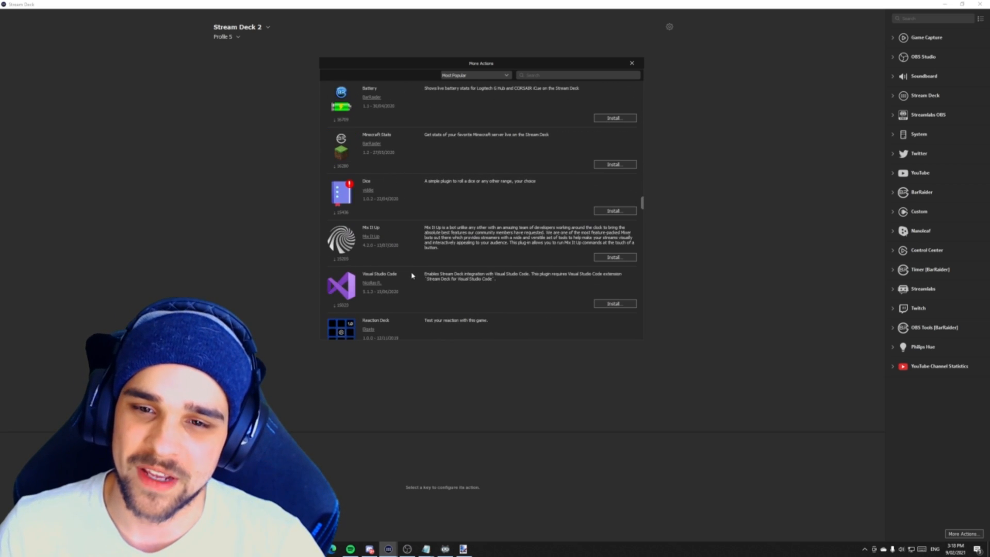
scroll(down, 3)
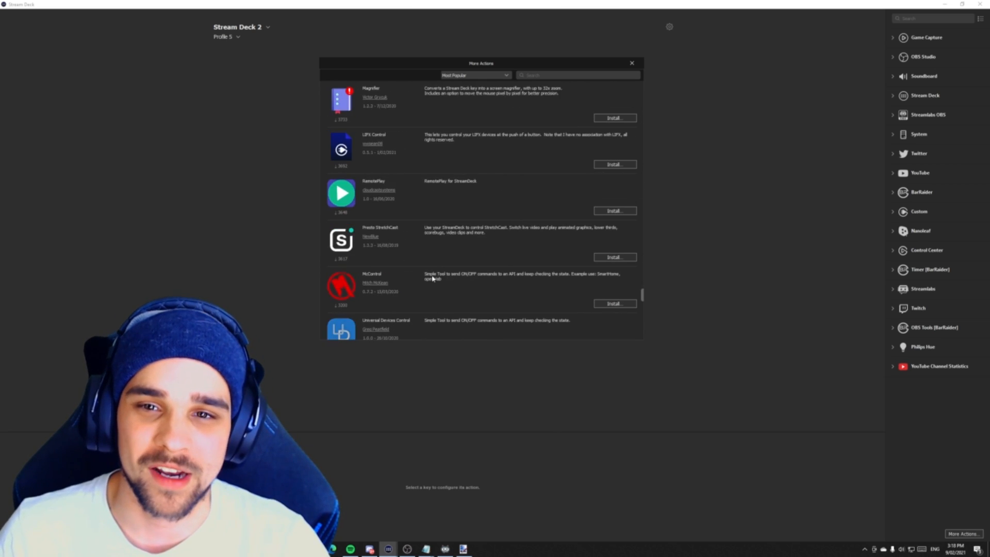
scroll(down, 3)
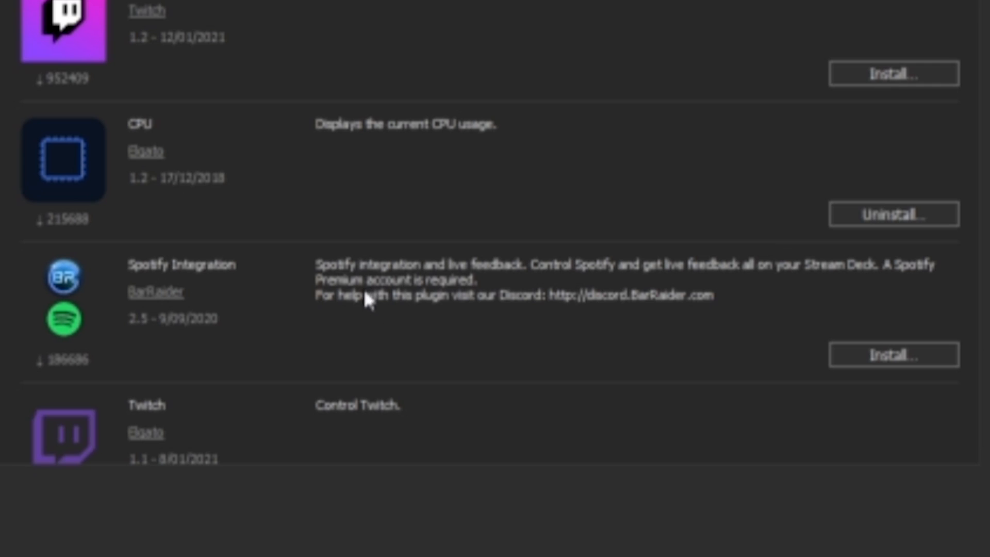
mouse_move(360, 372)
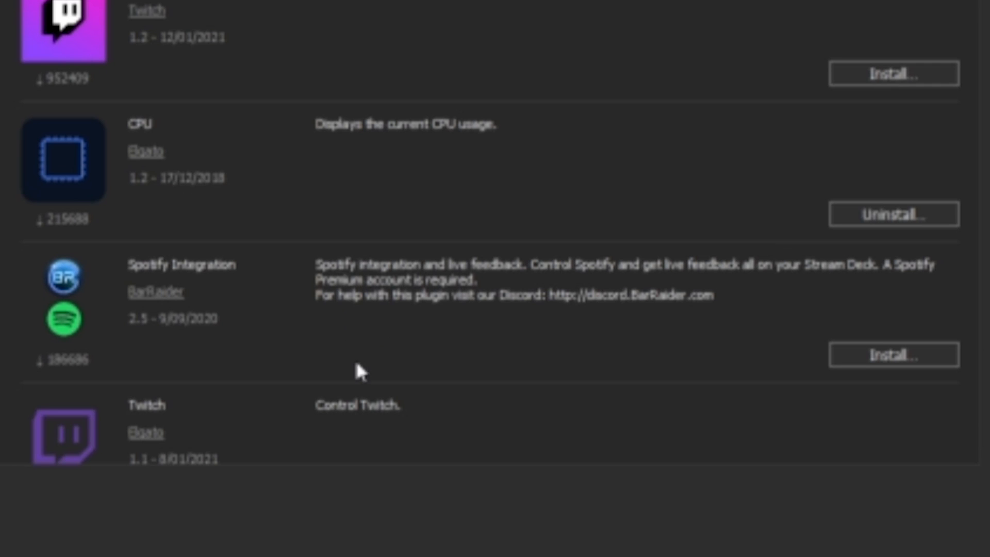
mouse_move(353, 306)
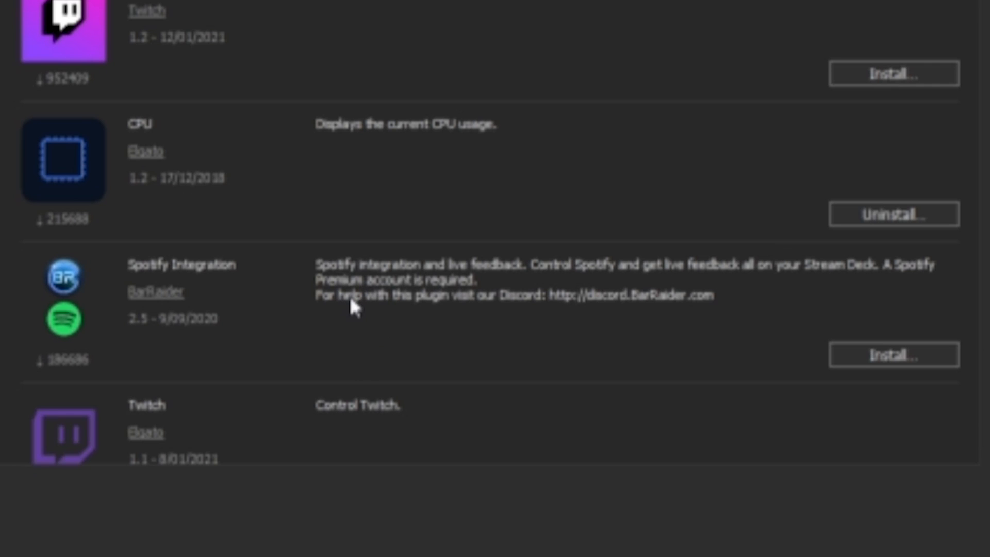
mouse_move(343, 319)
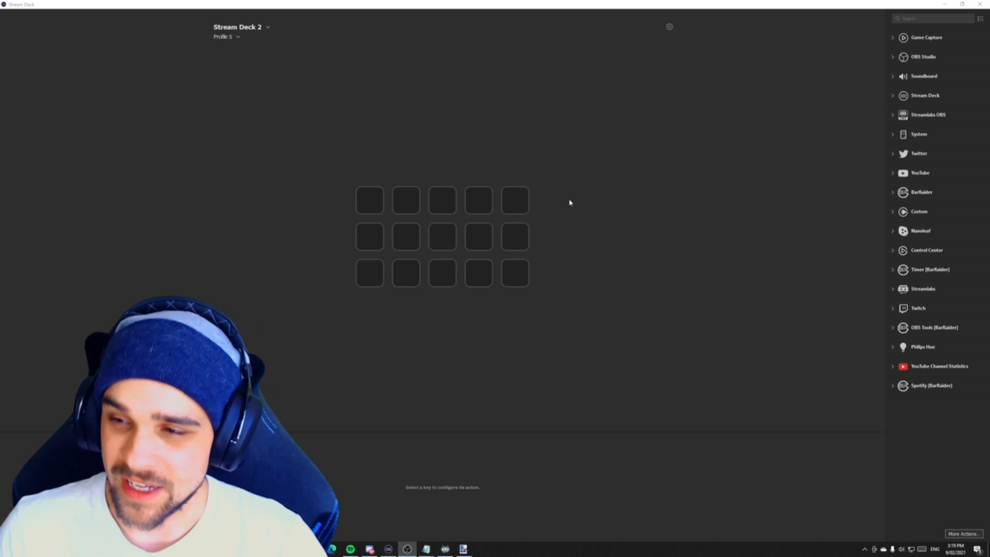
mouse_move(879, 82)
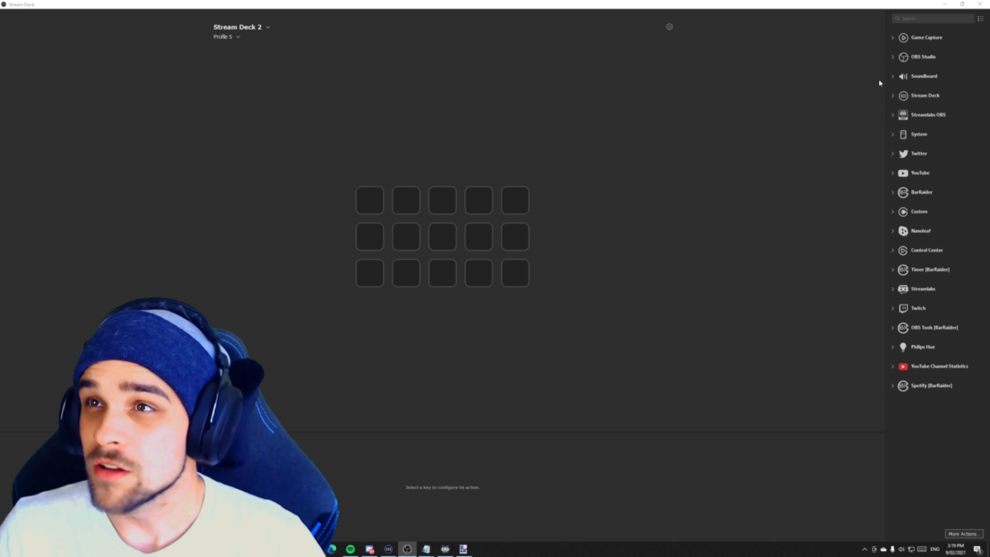
mouse_move(916, 105)
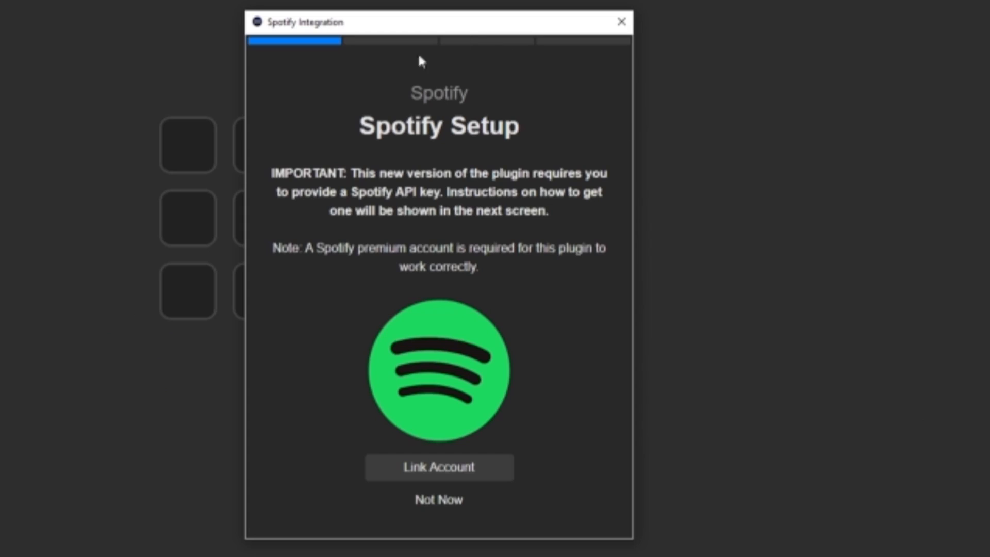
mouse_move(474, 156)
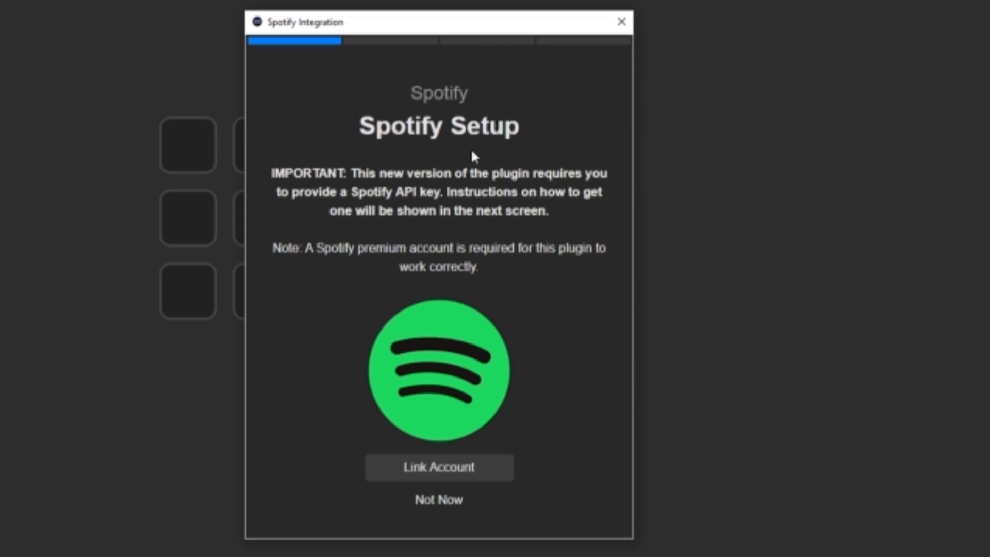
mouse_move(309, 171)
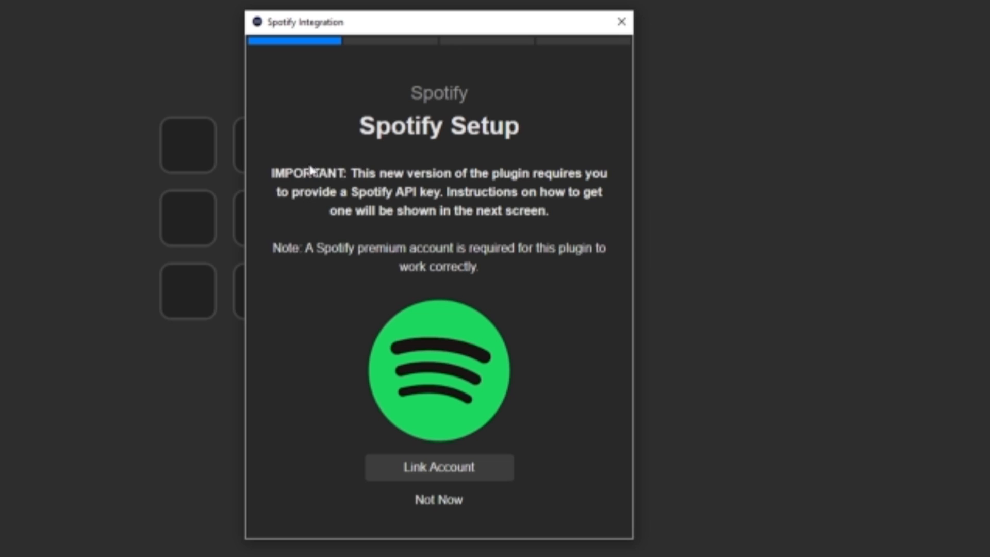
mouse_move(315, 213)
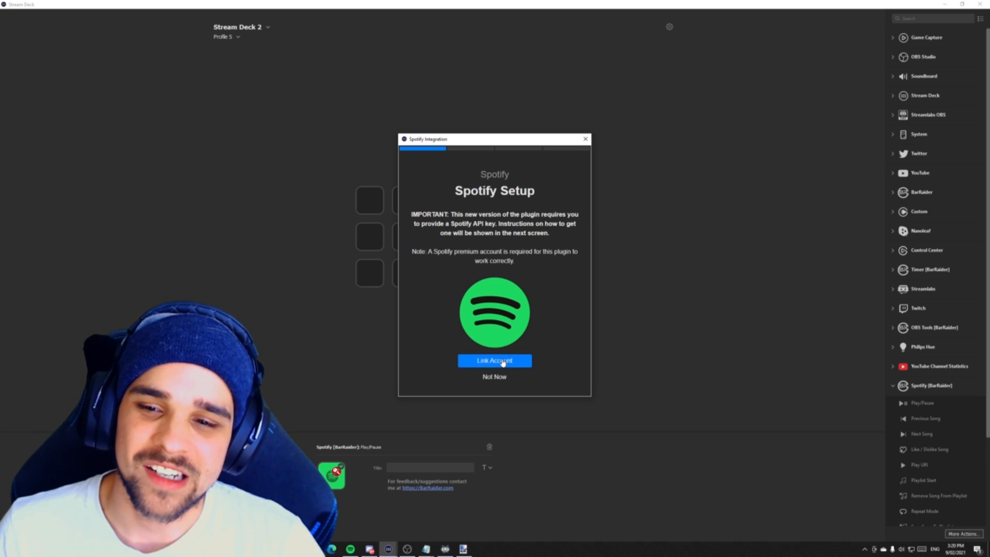
Start Link Account in Spotify Setup and open BarRaider's Client Id/Secret instructions
click(494, 360)
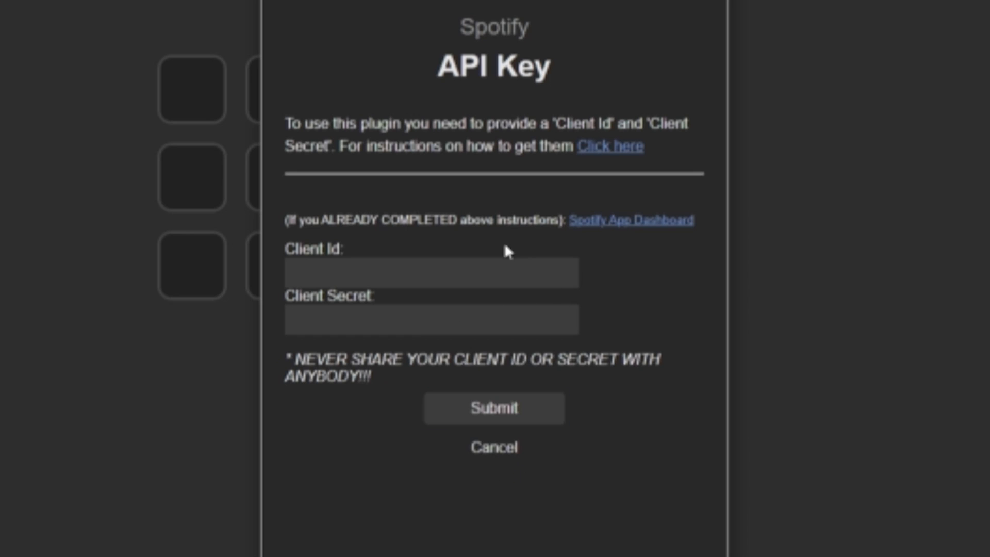
click(430, 272)
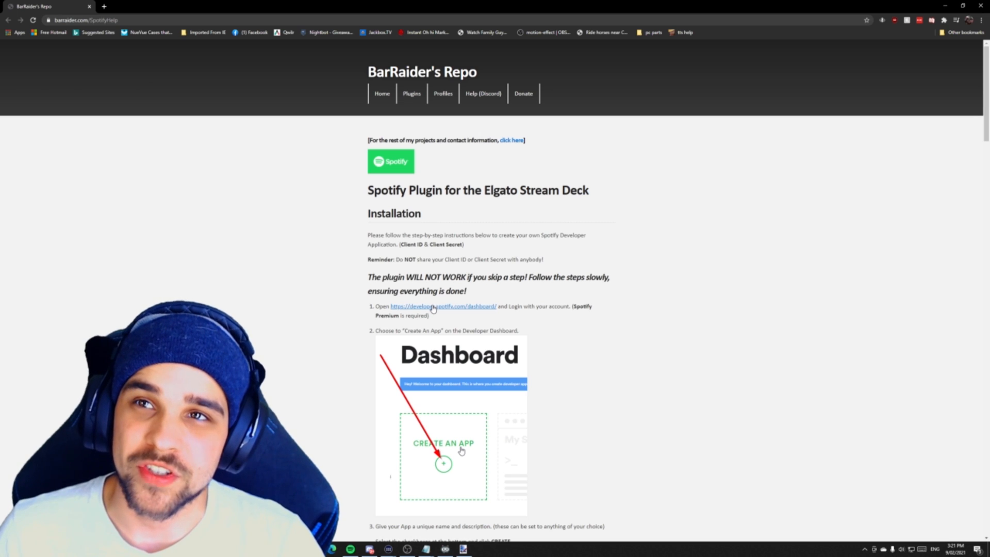
Log in to the Spotify developer dashboard and start creating a new app
click(442, 307)
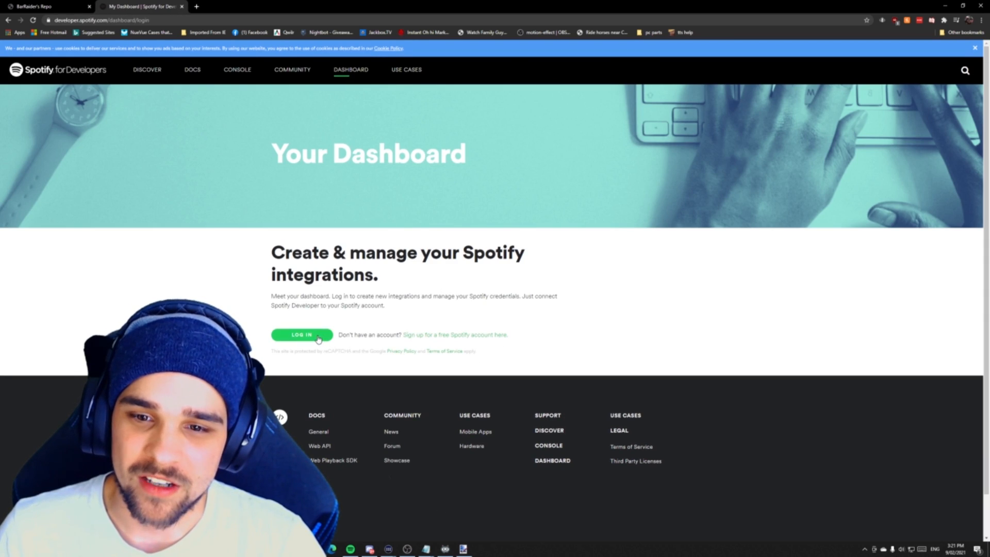
click(301, 334)
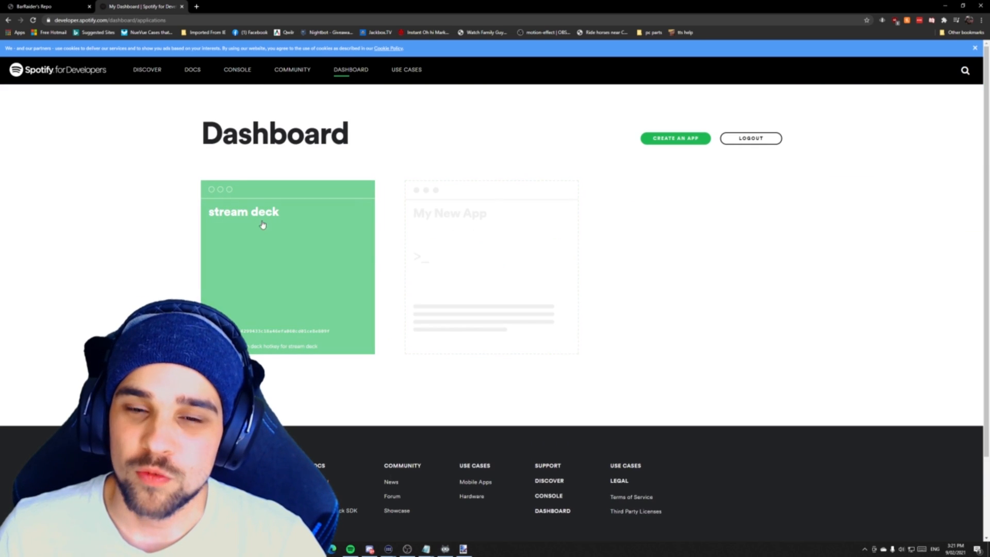
mouse_move(736, 282)
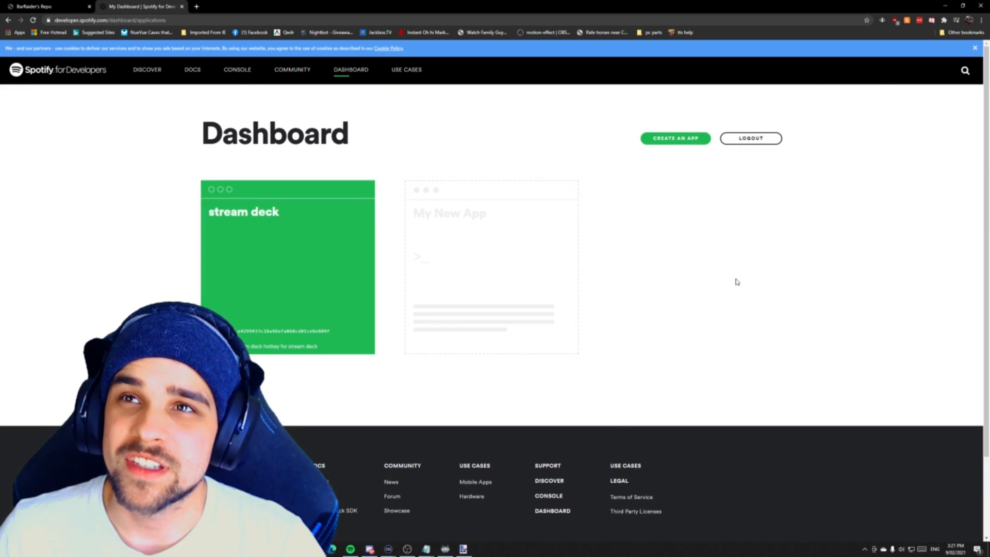
mouse_move(491, 264)
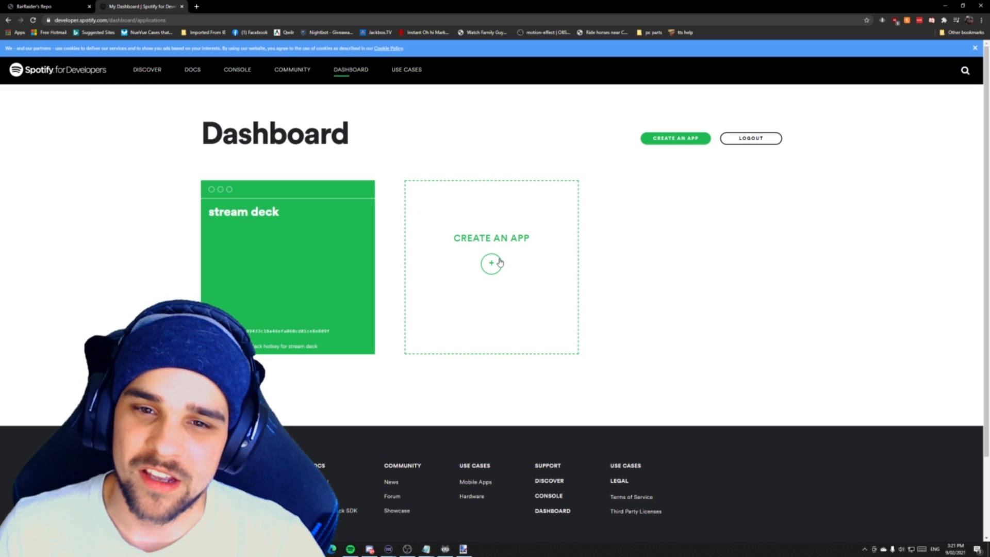
click(491, 263)
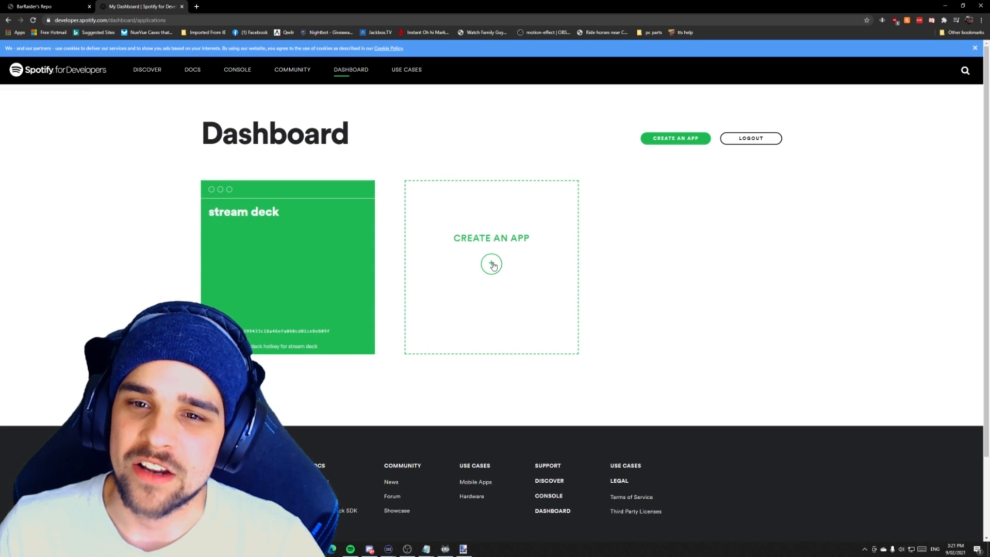
Name the new app 'Panda's spotify' with description 'stream deck api'
click(491, 264)
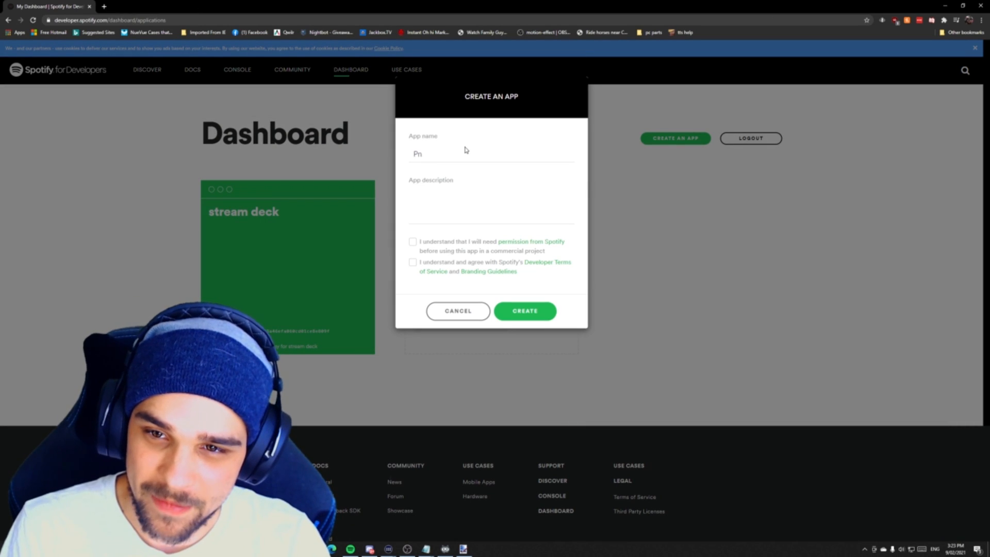
text(anda)
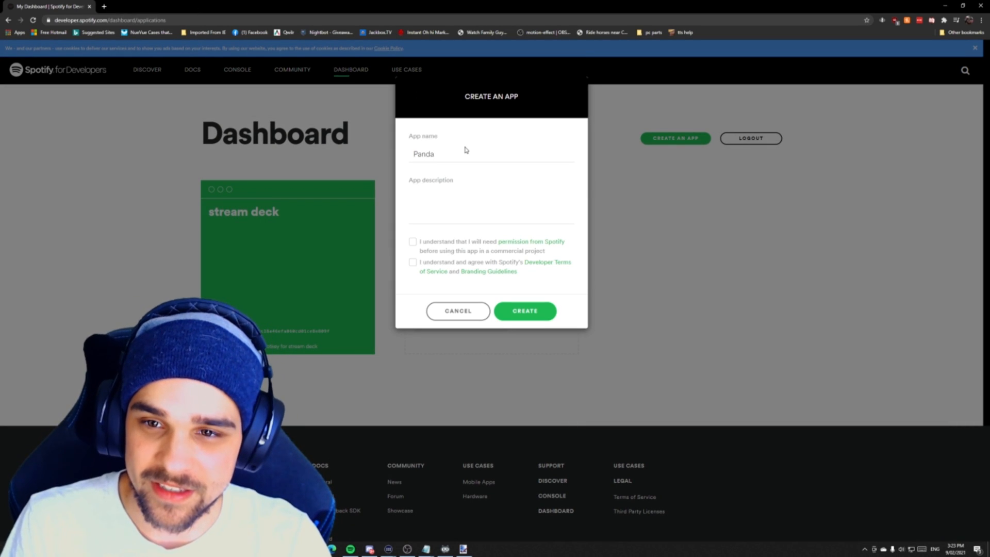
text('s)
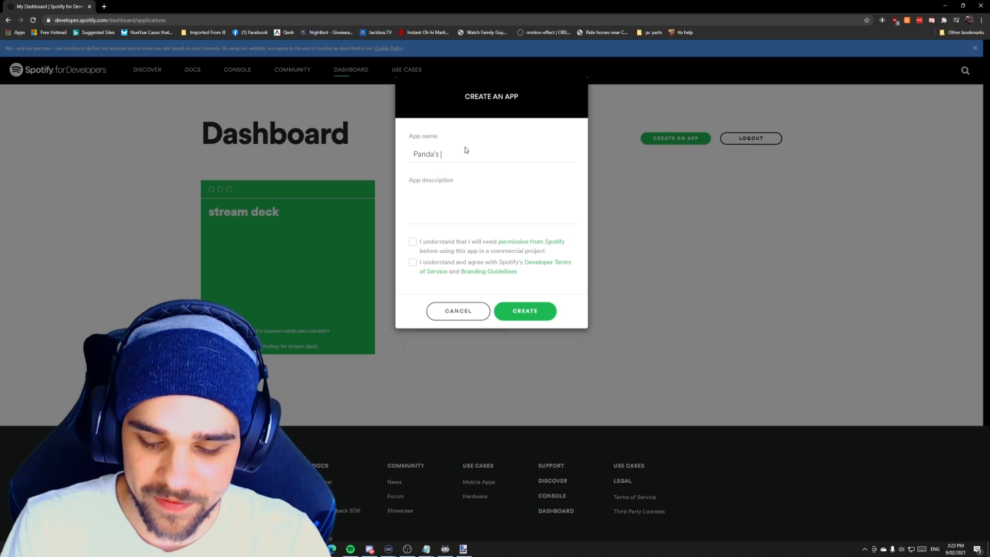
text(spotify)
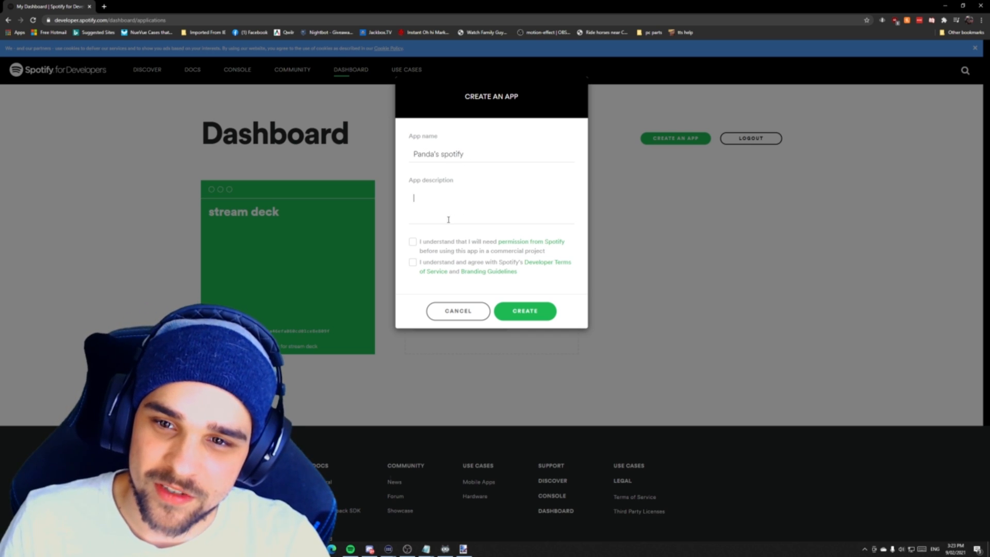
text(stream)
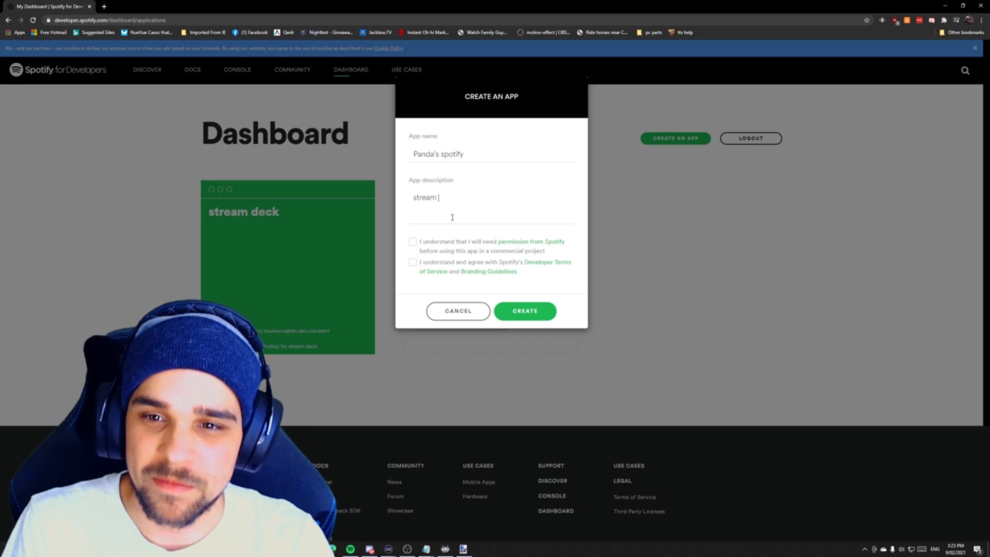
text(deck api)
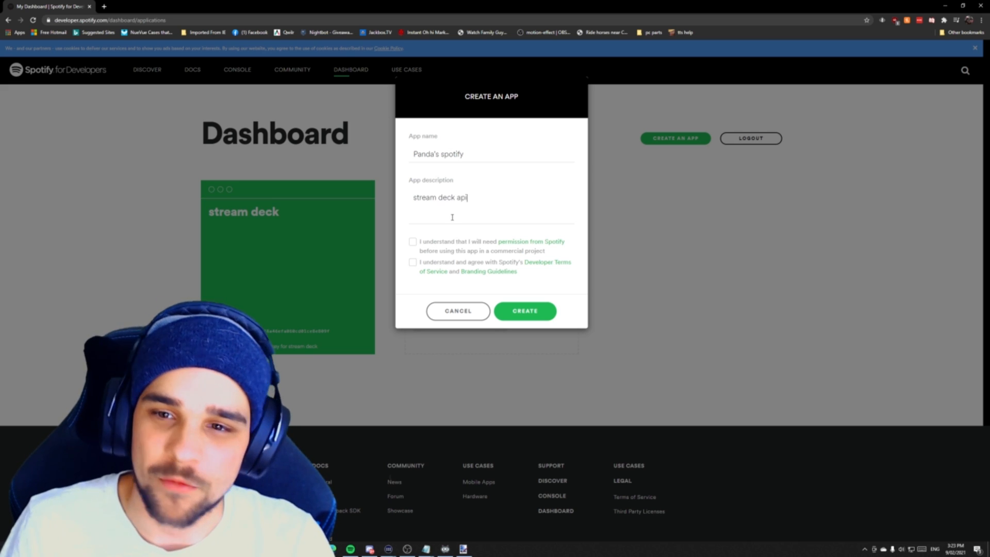
Accept the commercial-use and terms-of-service agreements and create the app
click(413, 241)
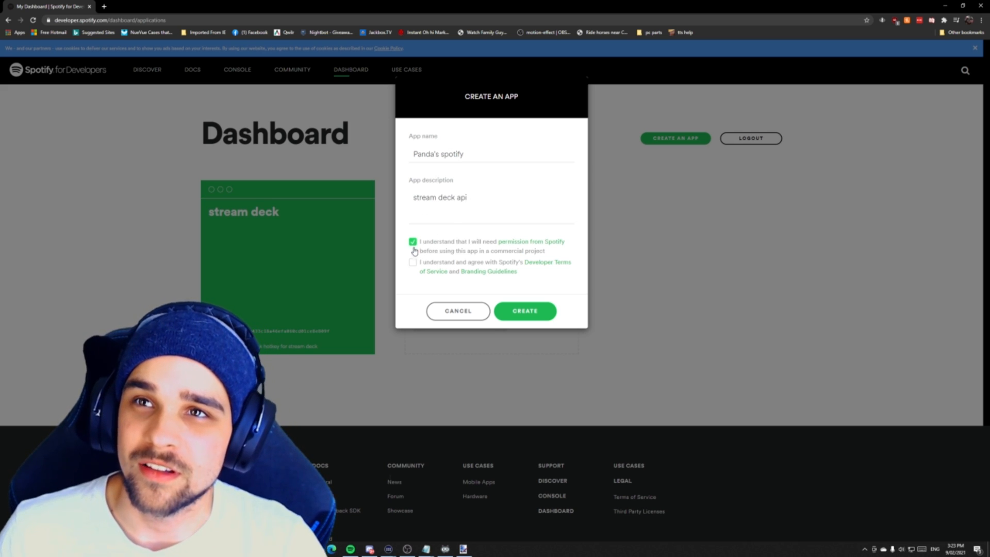
click(413, 262)
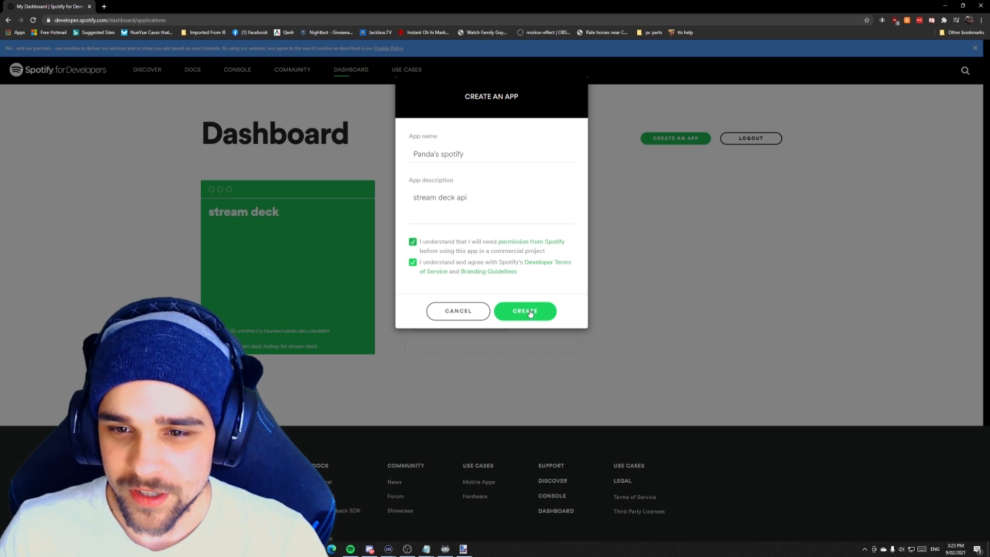
click(525, 311)
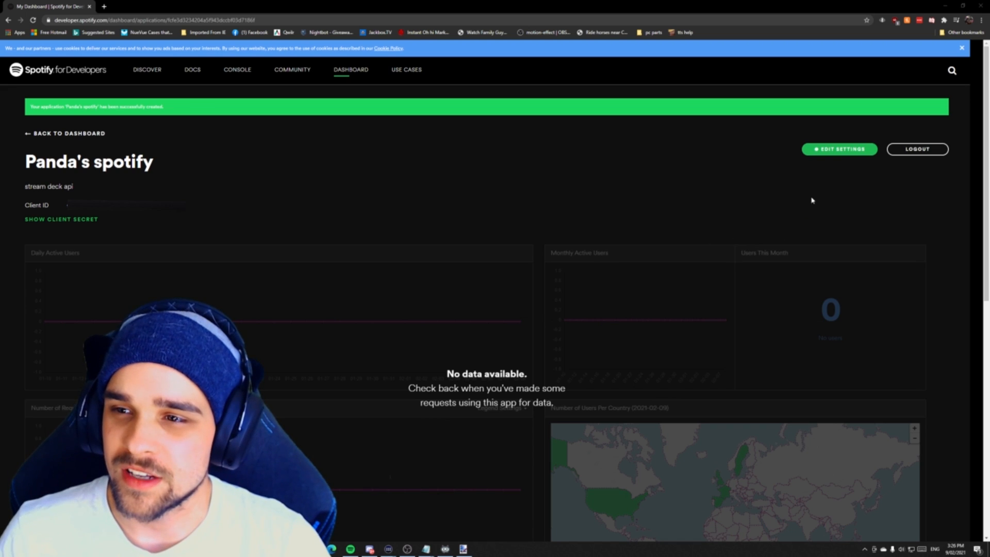
click(839, 149)
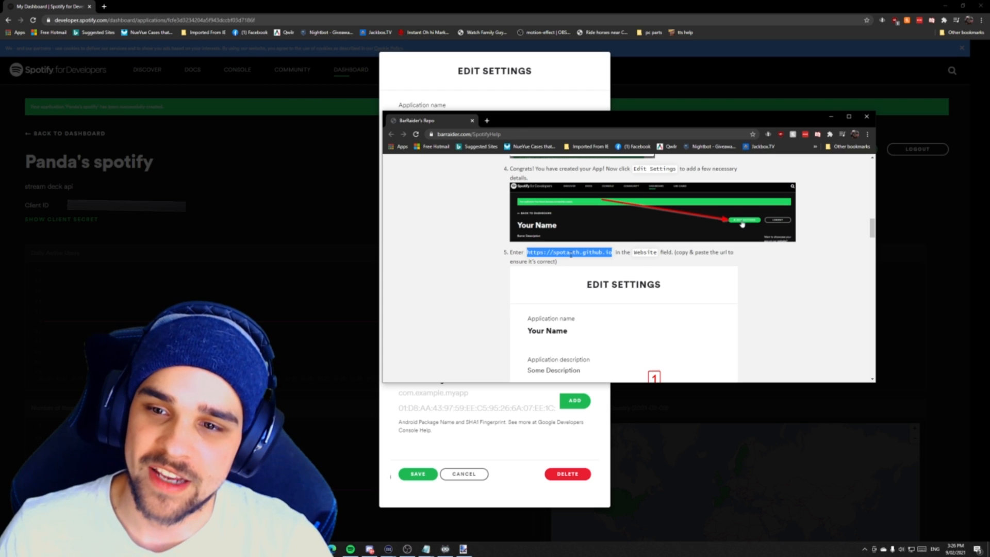
mouse_move(830, 117)
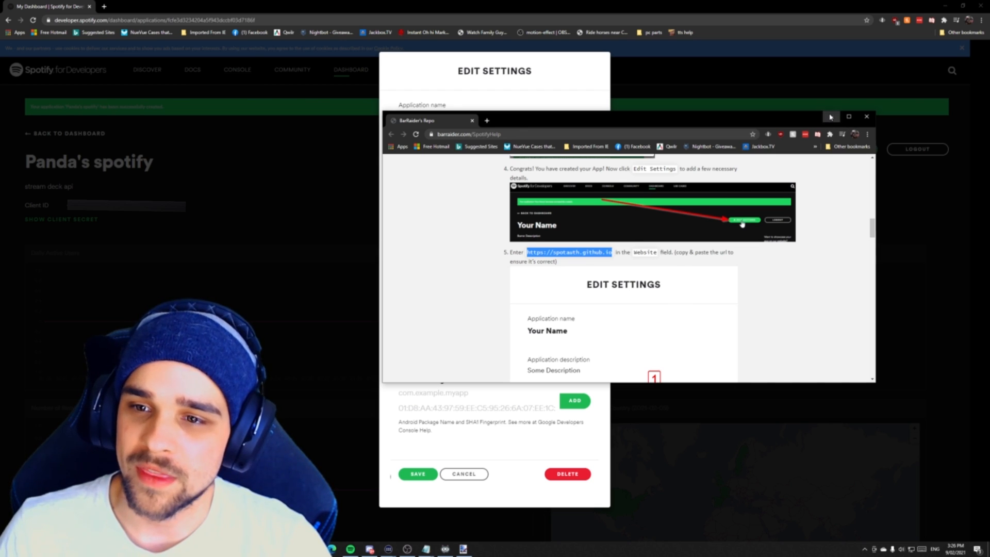
click(866, 116)
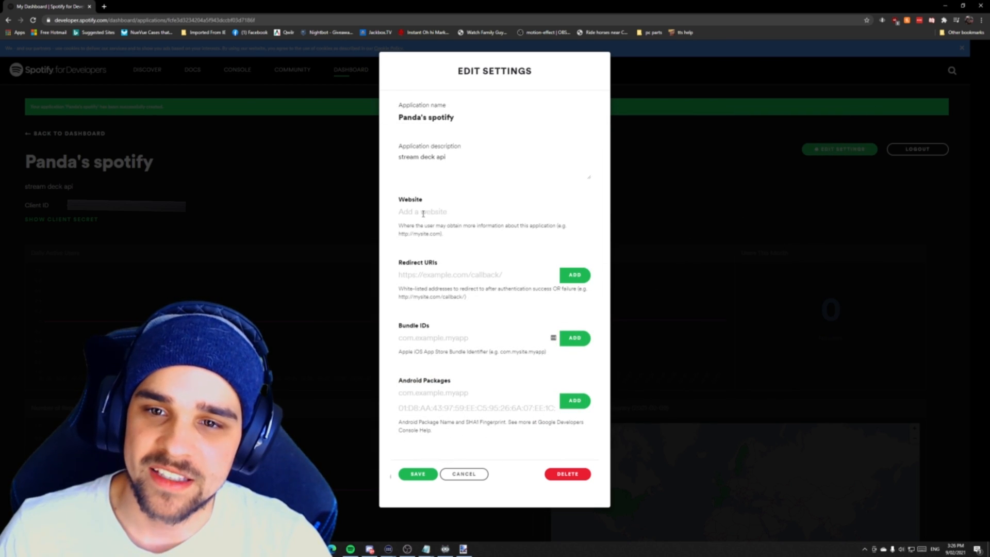
text(https://spotauth.github.io)
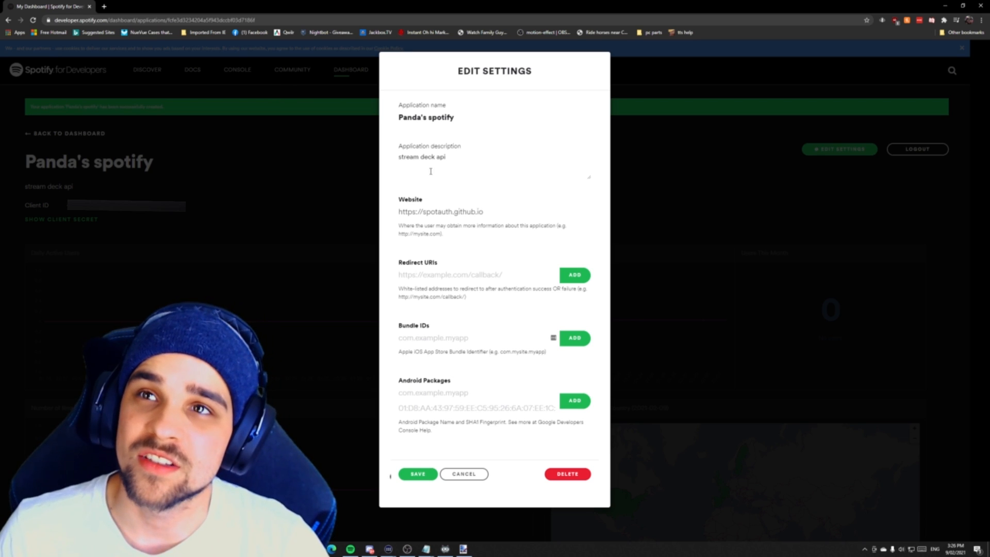
click(449, 275)
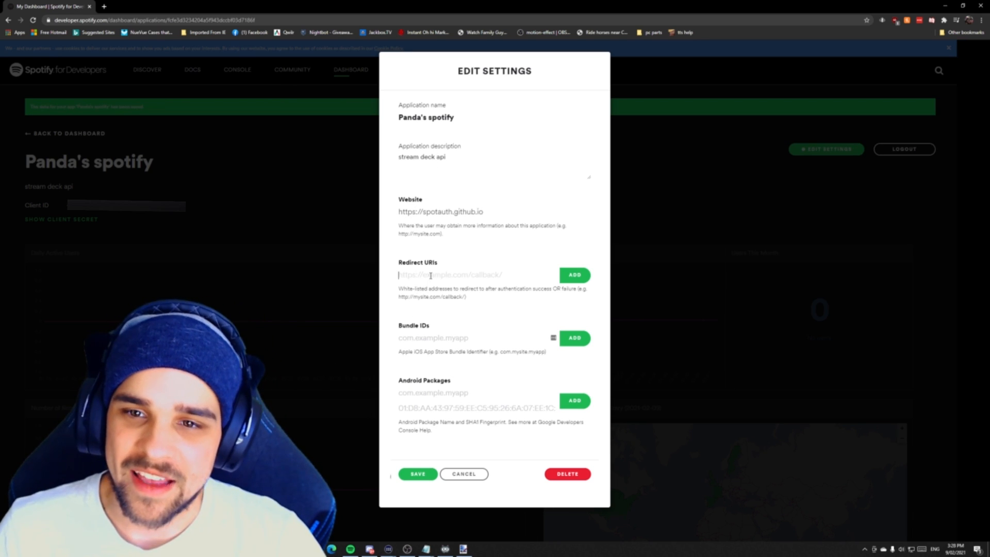
mouse_move(496, 306)
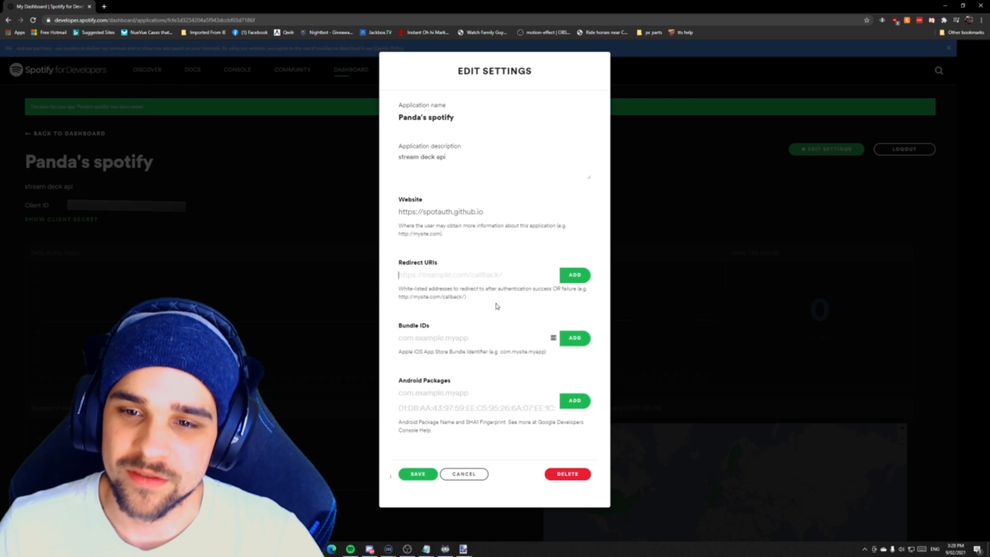
text(https://spotauth.github.io)
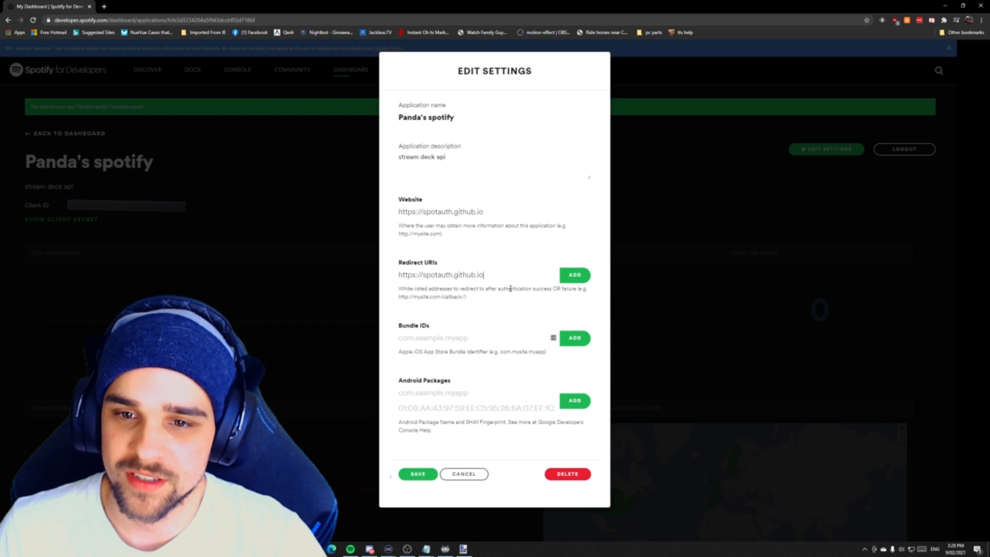
click(417, 473)
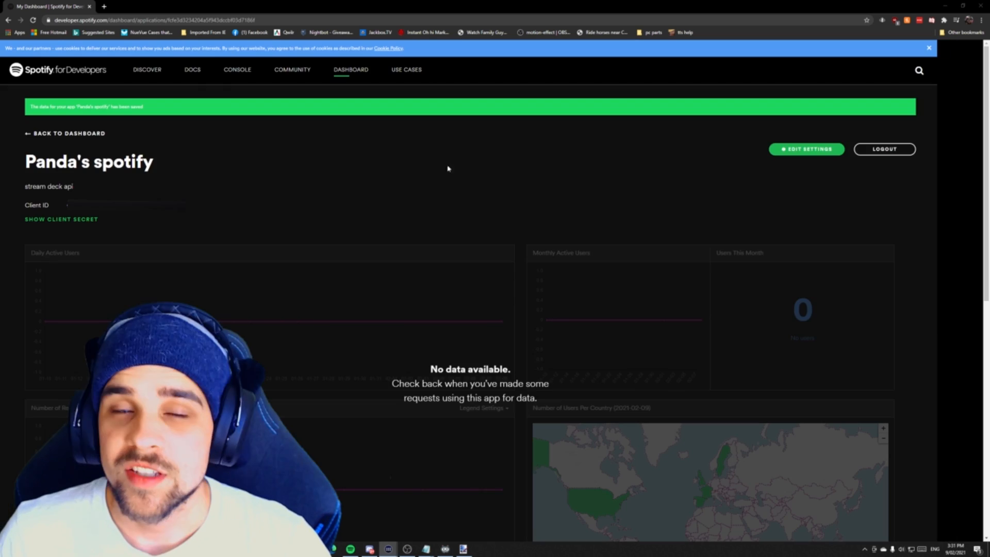
mouse_move(163, 281)
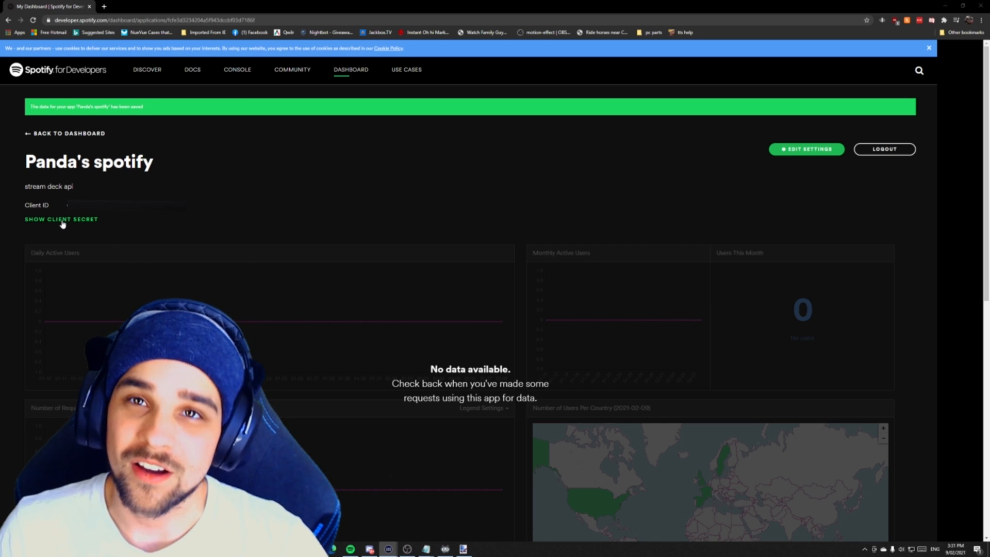
Reveal the client secret and submit the Client ID and Secret to the plugin
click(61, 219)
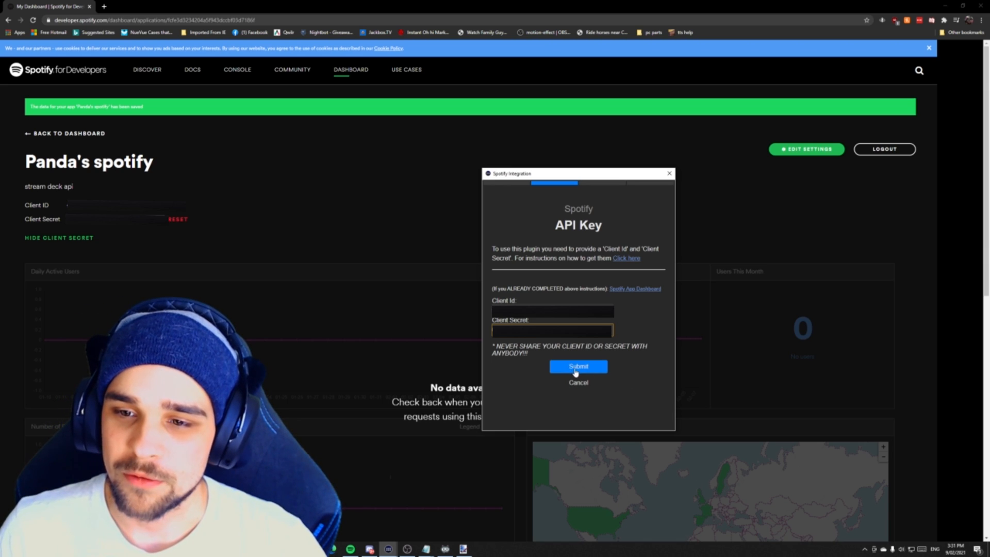
click(578, 366)
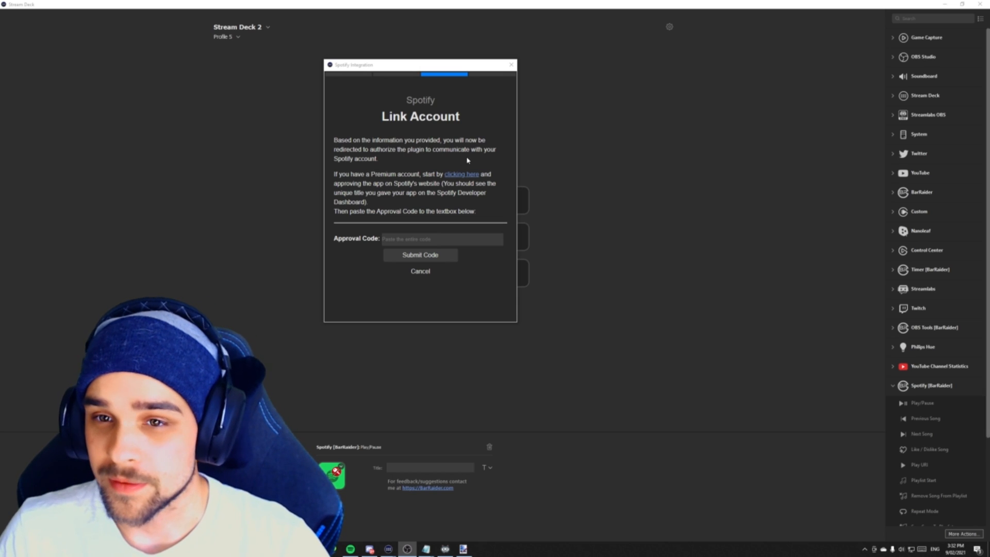
mouse_move(392, 163)
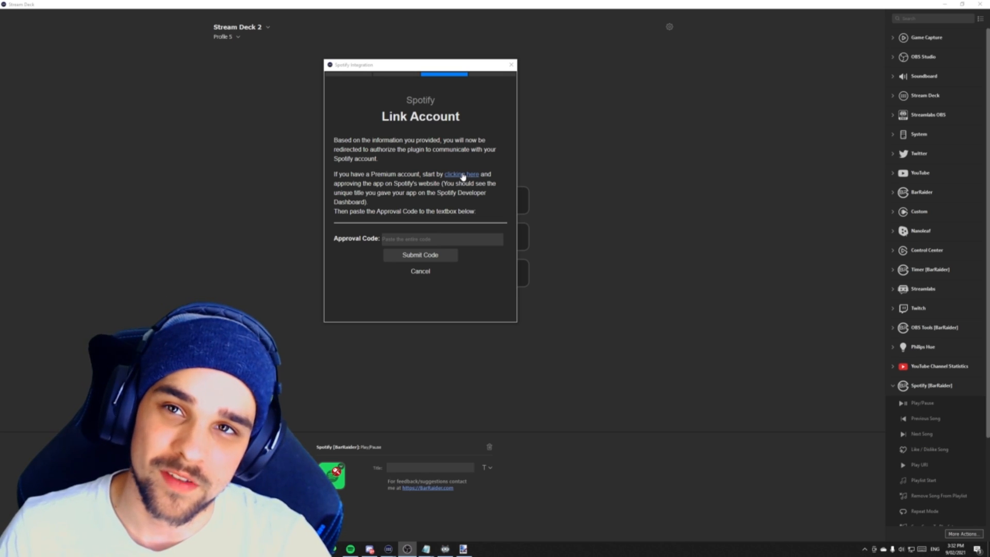
Approve plugin access on Spotify's authorization page and submit the approval code
click(461, 173)
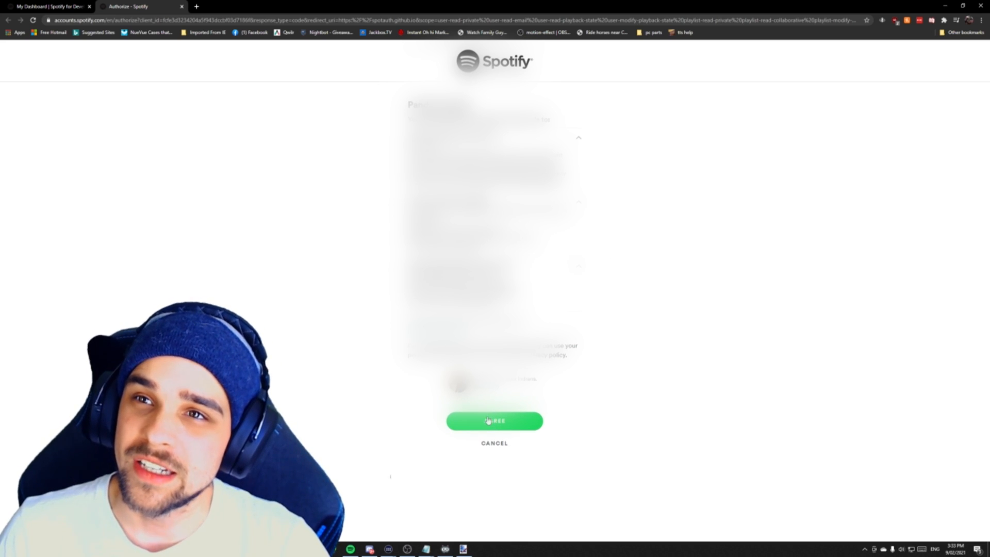
click(495, 420)
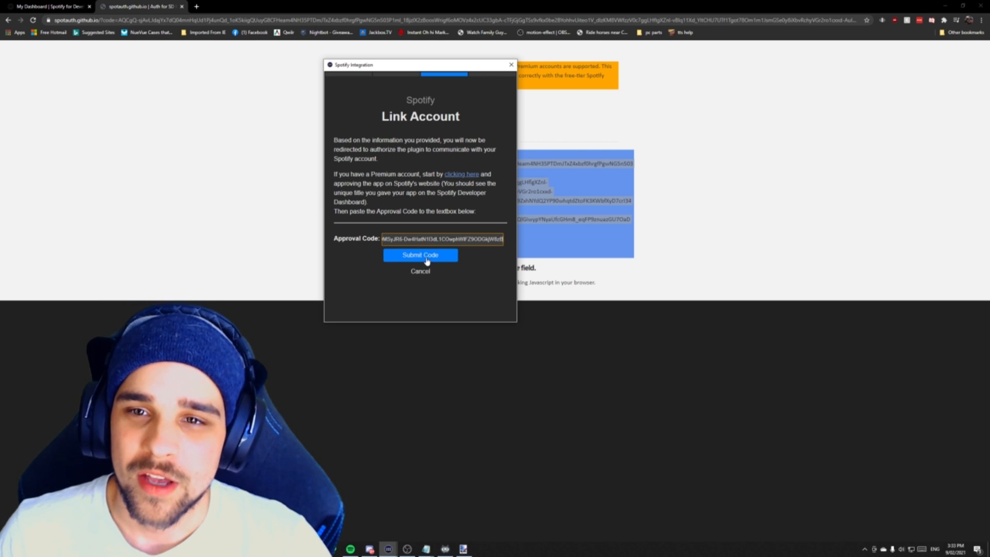
click(420, 255)
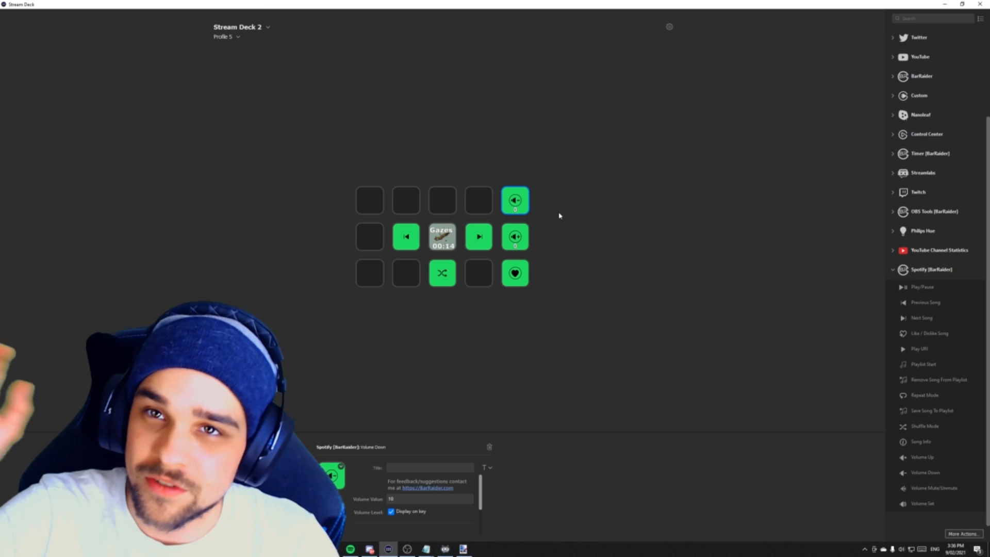
mouse_move(541, 218)
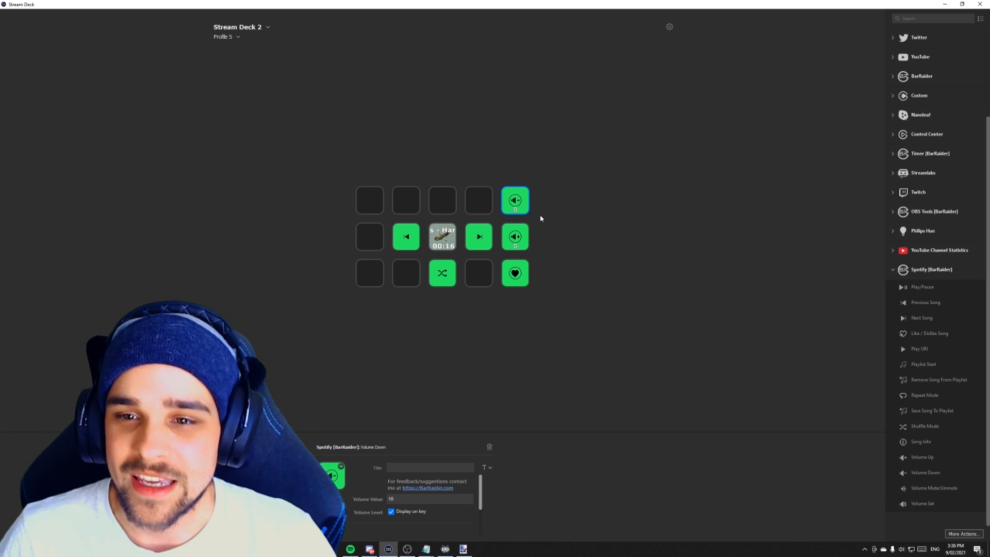
Open the More Actions plugin catalogue after adding the Spotify keys
click(962, 533)
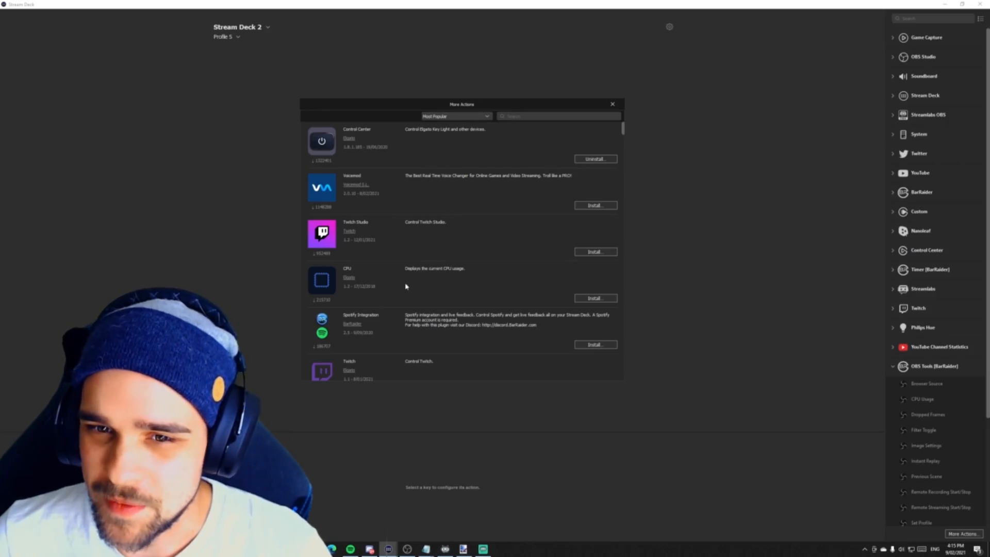
mouse_move(364, 287)
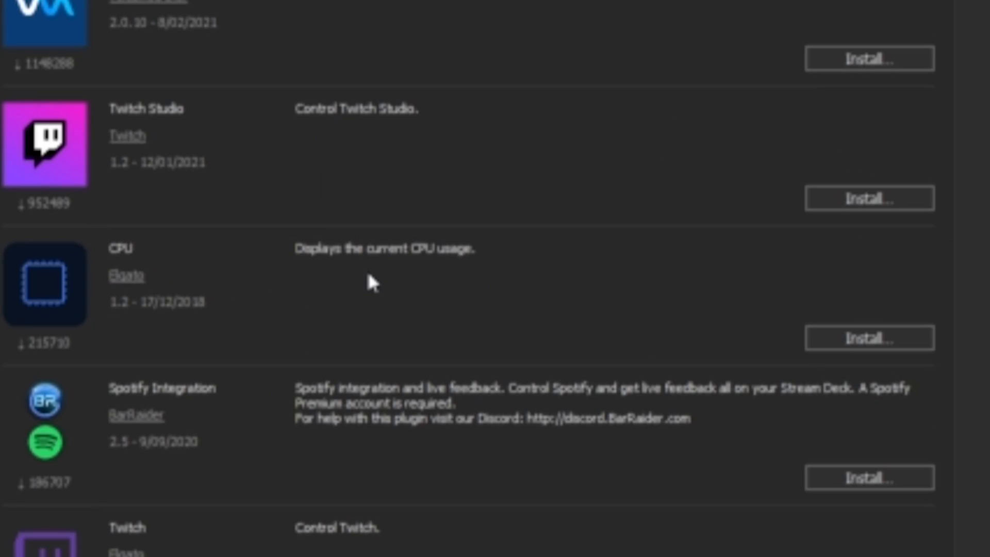
mouse_move(358, 246)
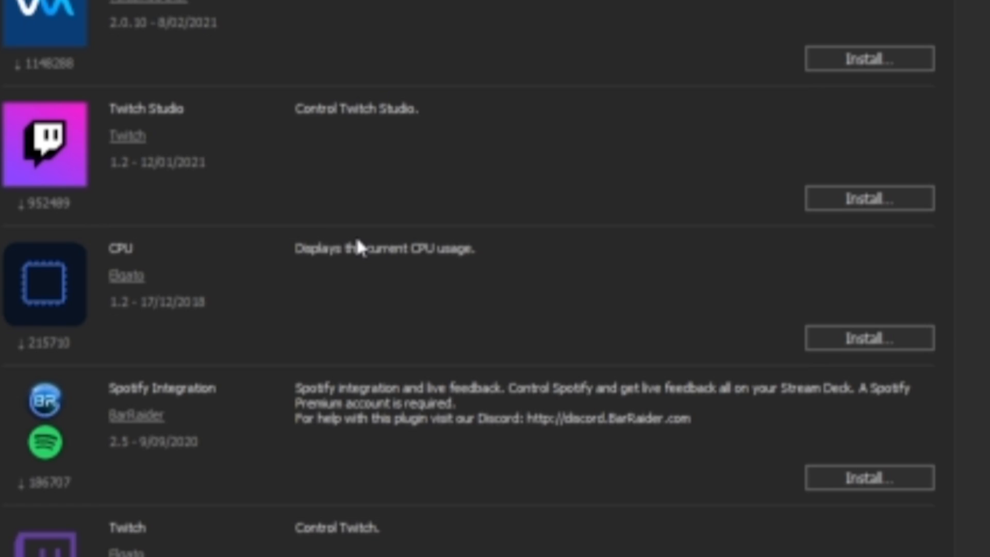
mouse_move(355, 254)
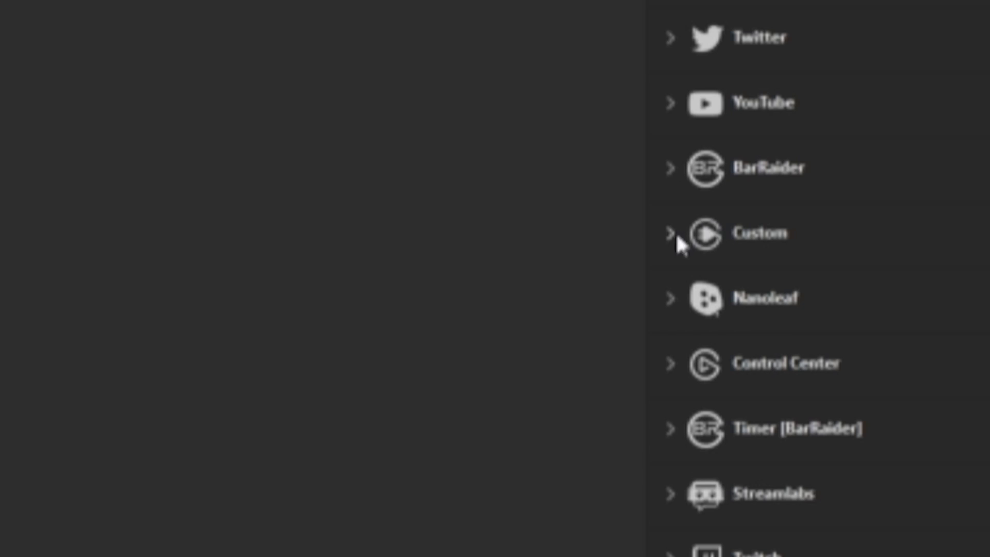
Expand the Custom group to add the CPU key, then reopen the plugin store
click(669, 233)
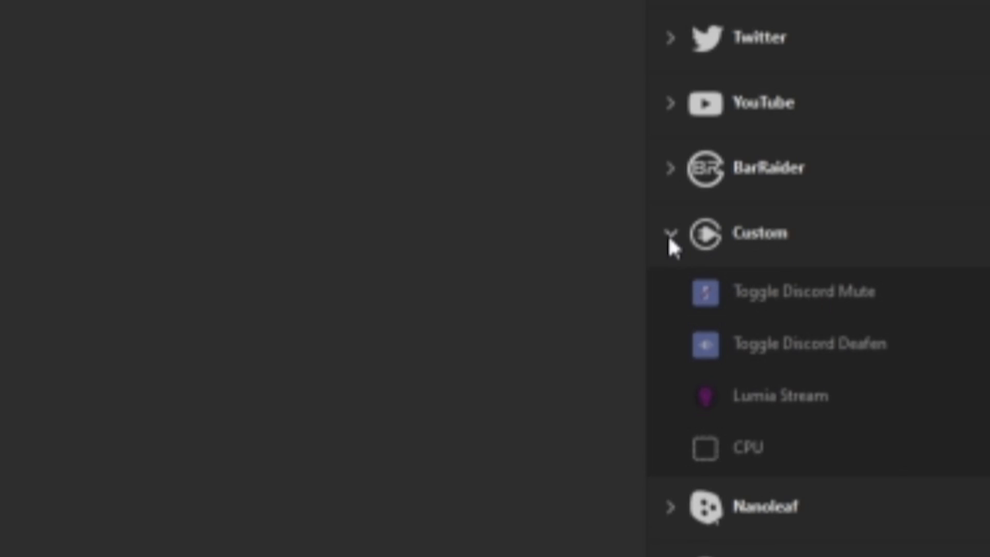
mouse_move(773, 351)
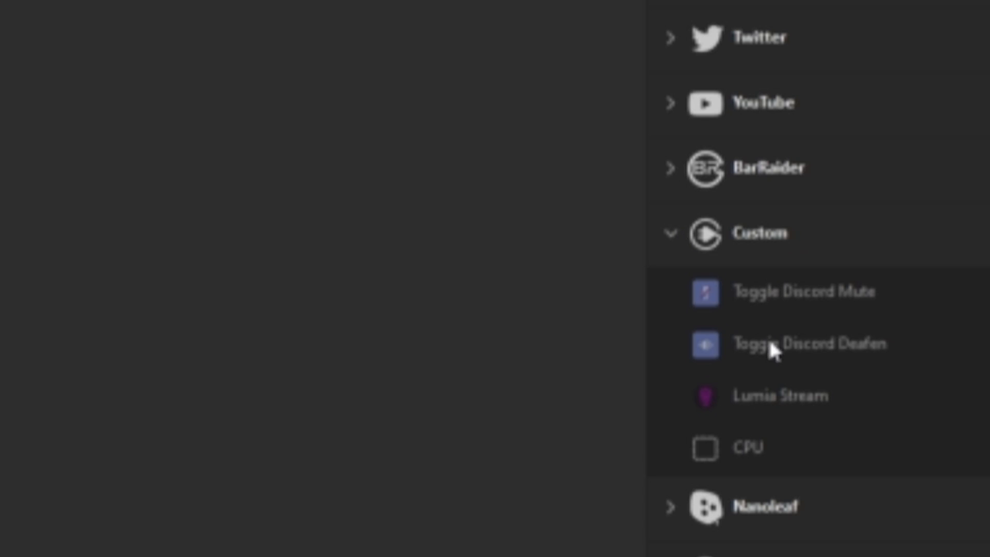
mouse_move(754, 454)
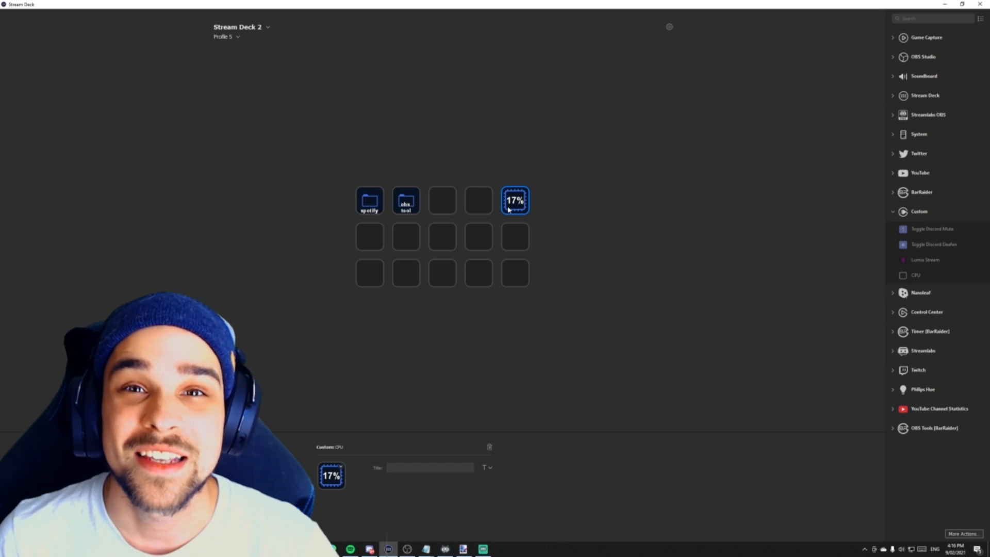
click(967, 533)
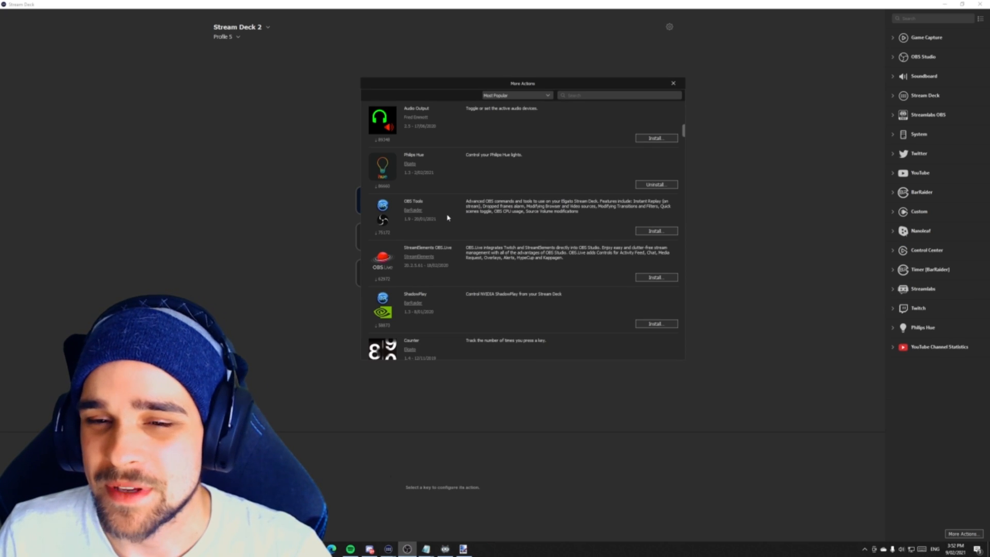
mouse_move(501, 222)
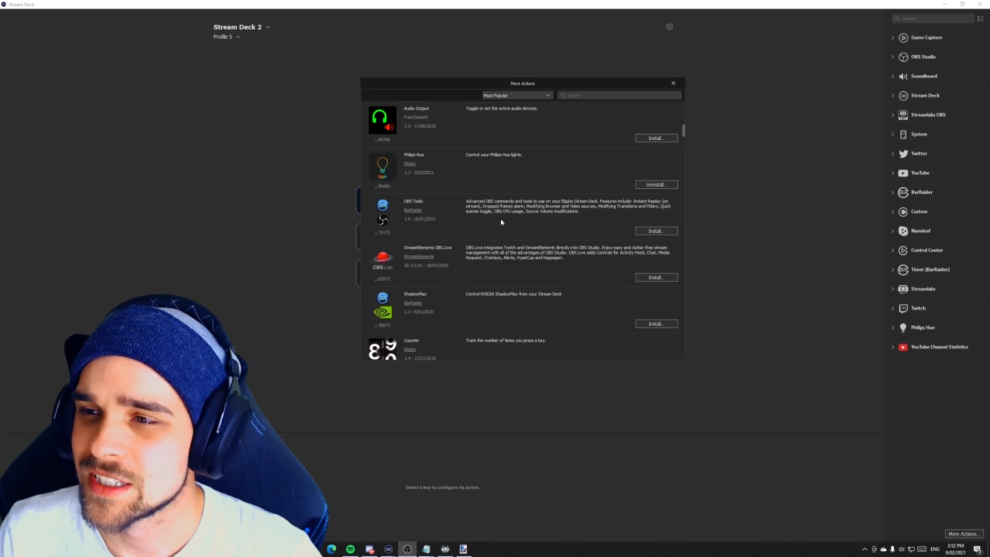
mouse_move(894, 61)
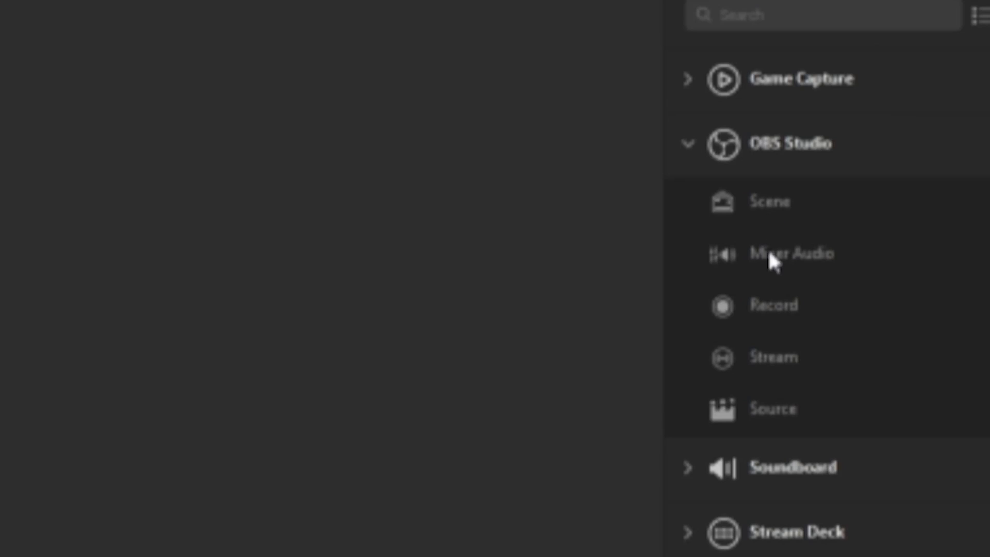
mouse_move(818, 306)
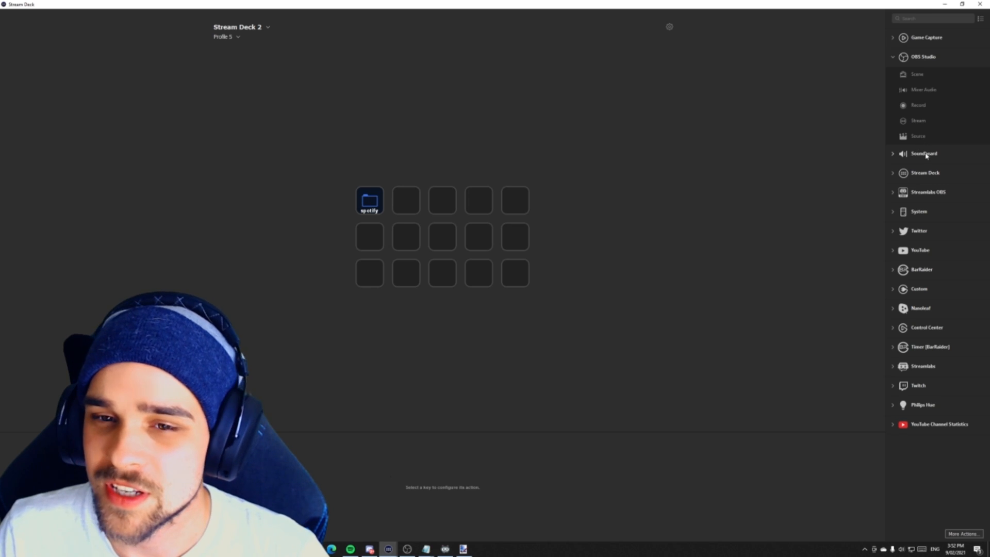
Select the empty key beside the Spotify folder and open More Actions to get OBS Tools
click(405, 200)
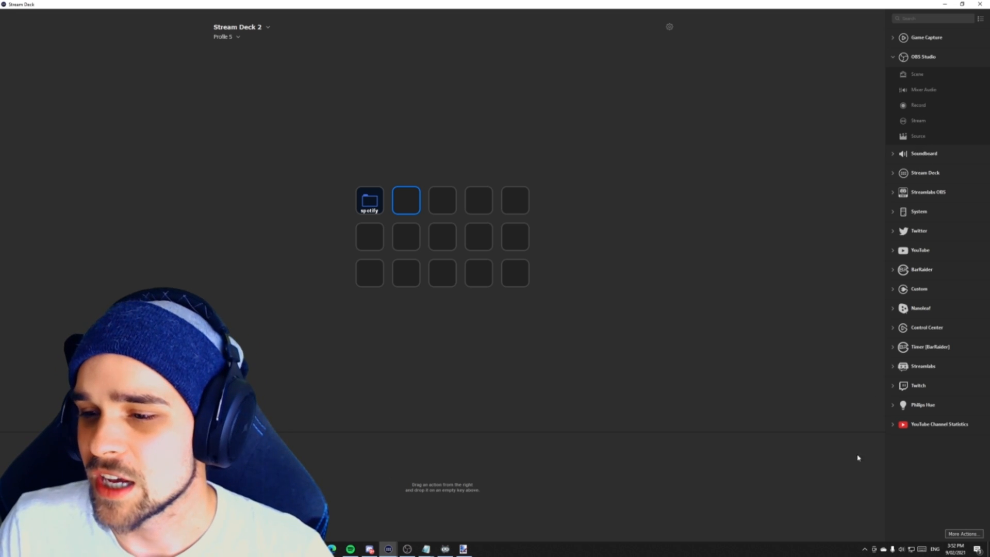
click(962, 533)
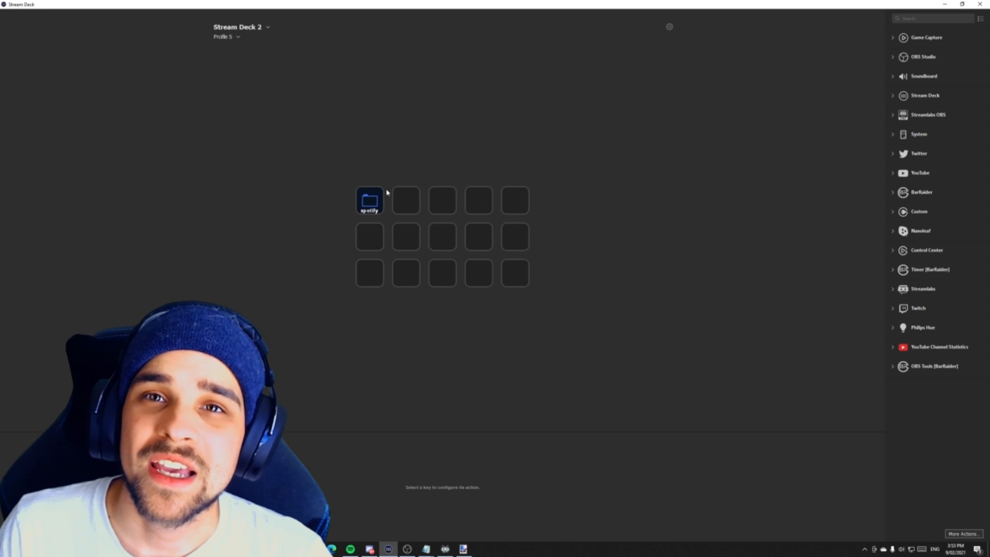
mouse_move(907, 248)
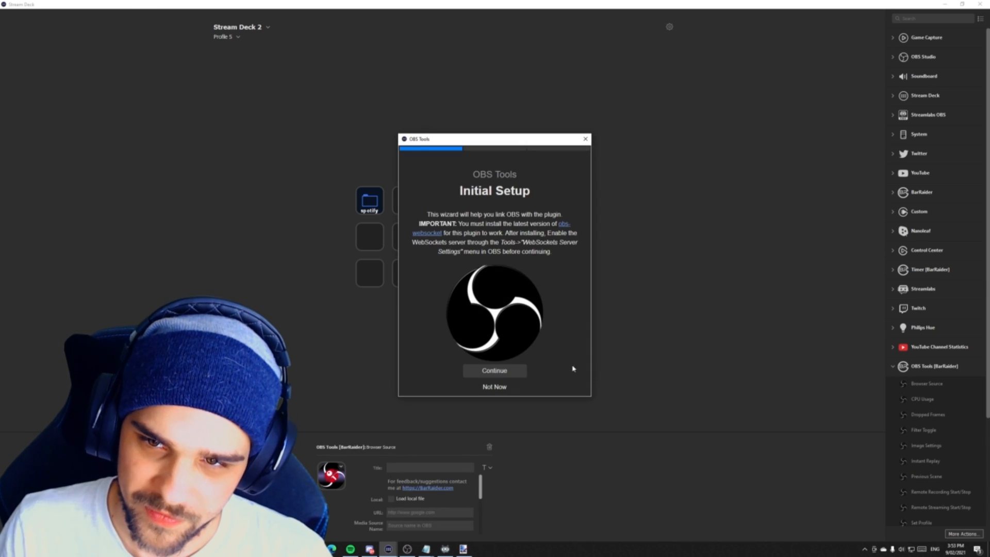
mouse_move(549, 297)
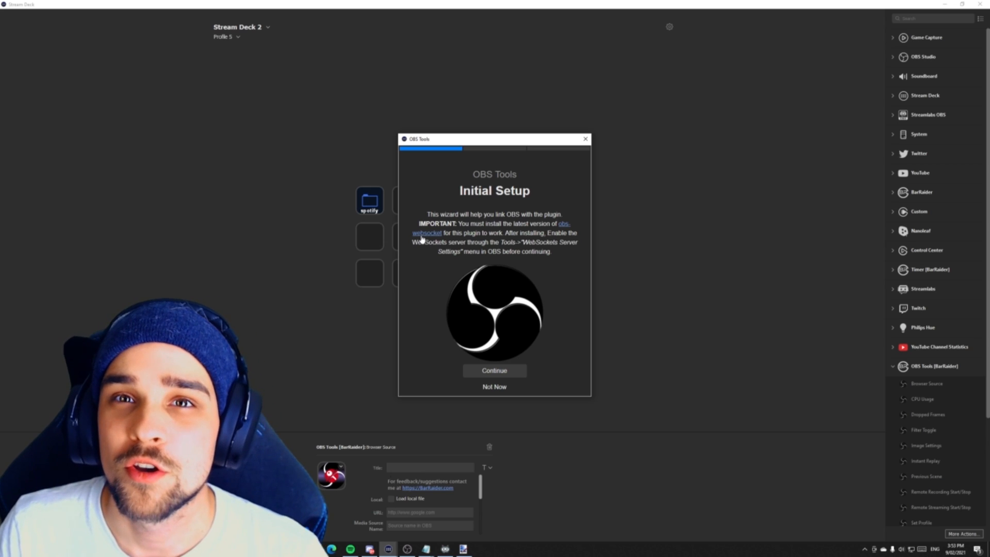
mouse_move(431, 190)
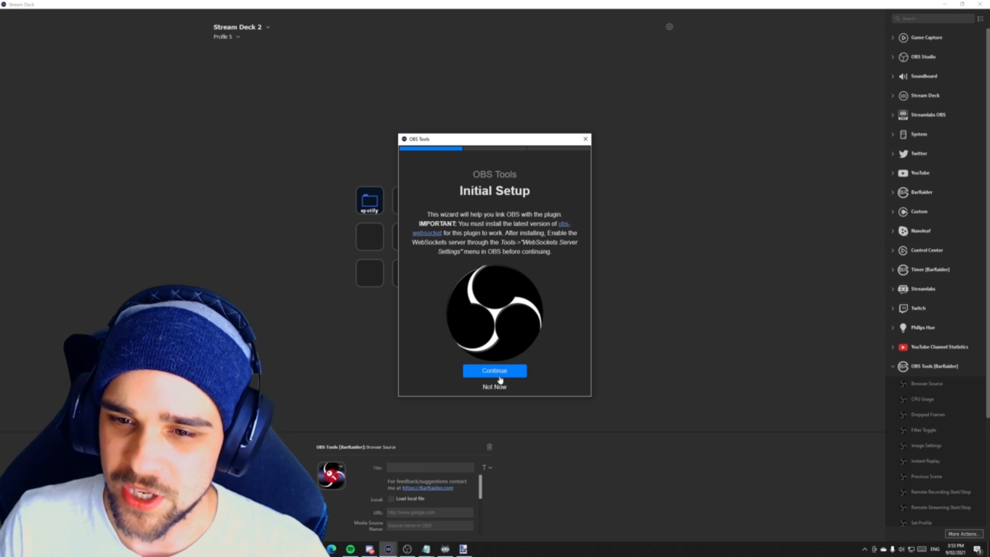
Continue past the OBS Tools Initial Setup introduction screen
click(494, 370)
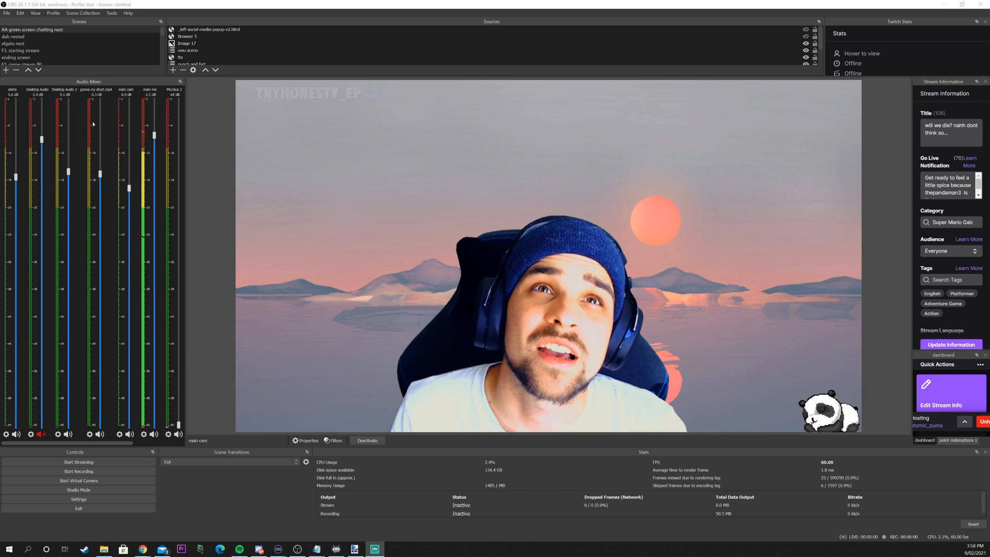
Open OBS WebSockets Server Settings, submit the link-account settings, and close the wizard
click(111, 13)
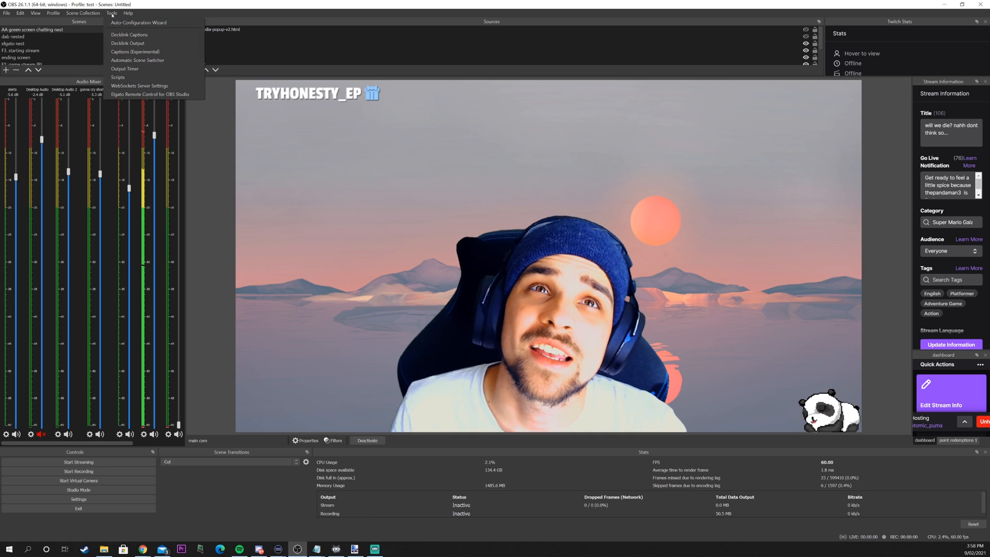
mouse_move(118, 77)
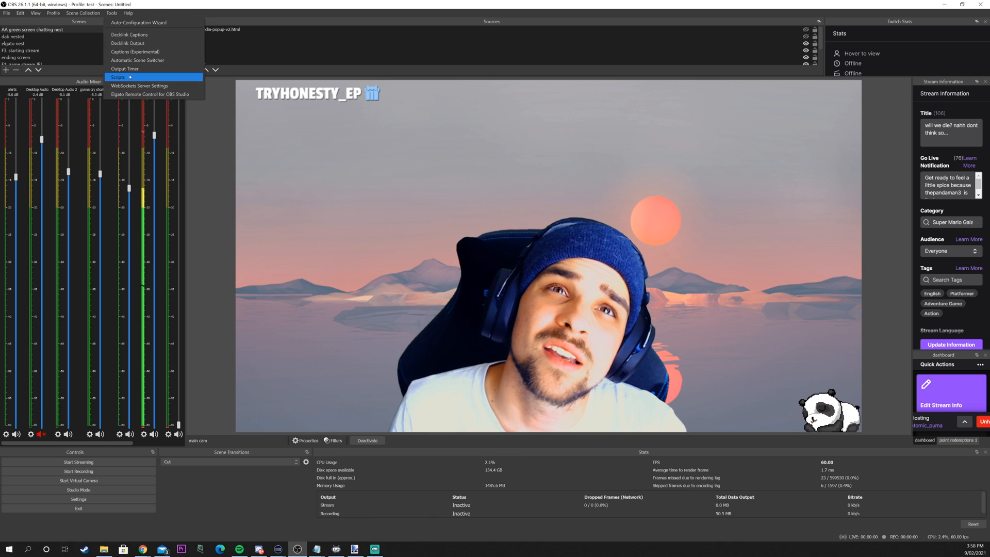
click(140, 86)
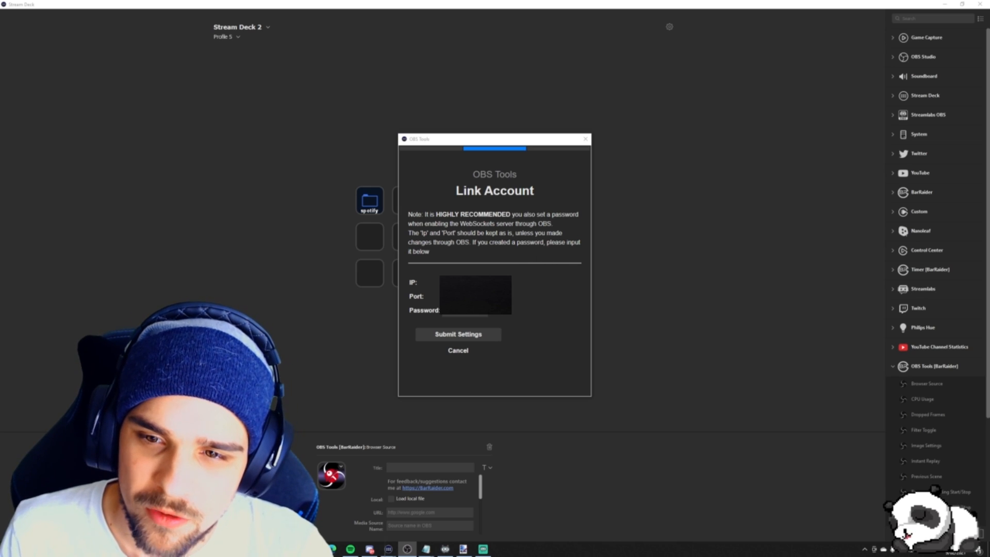
click(474, 282)
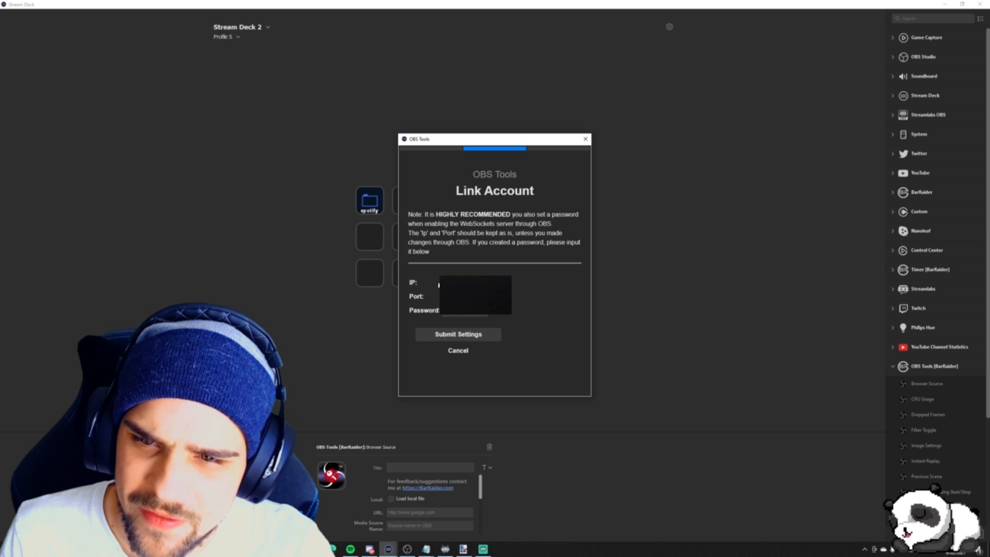
mouse_move(478, 344)
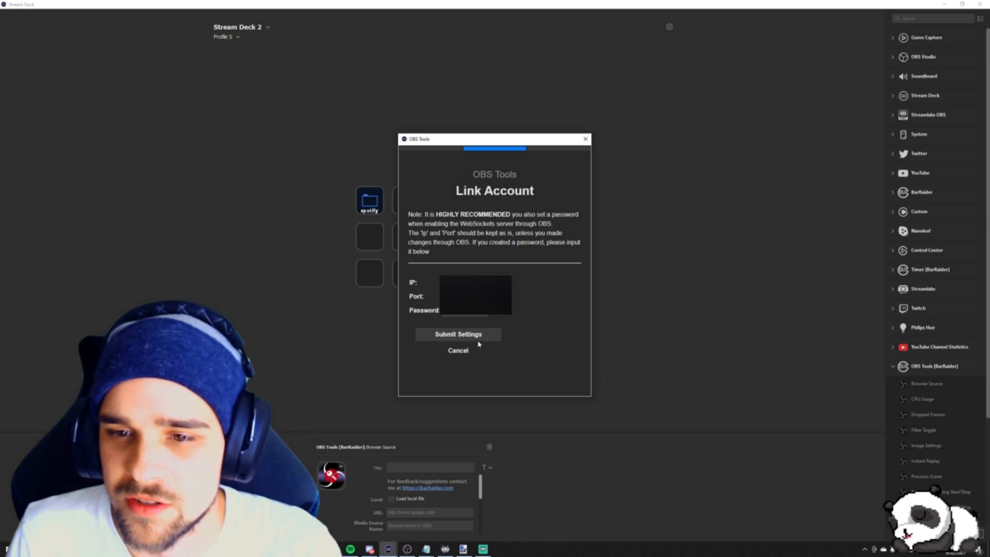
click(458, 334)
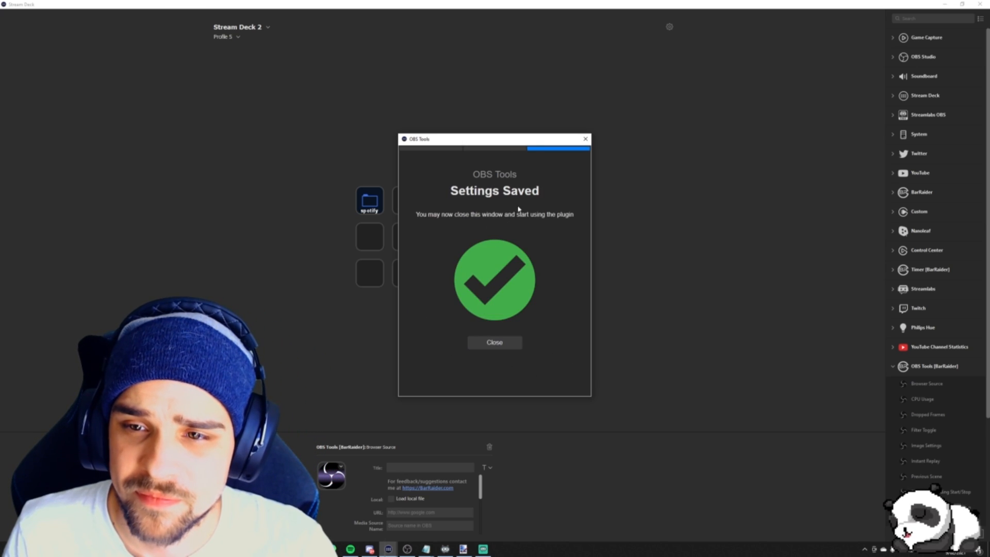
mouse_move(533, 203)
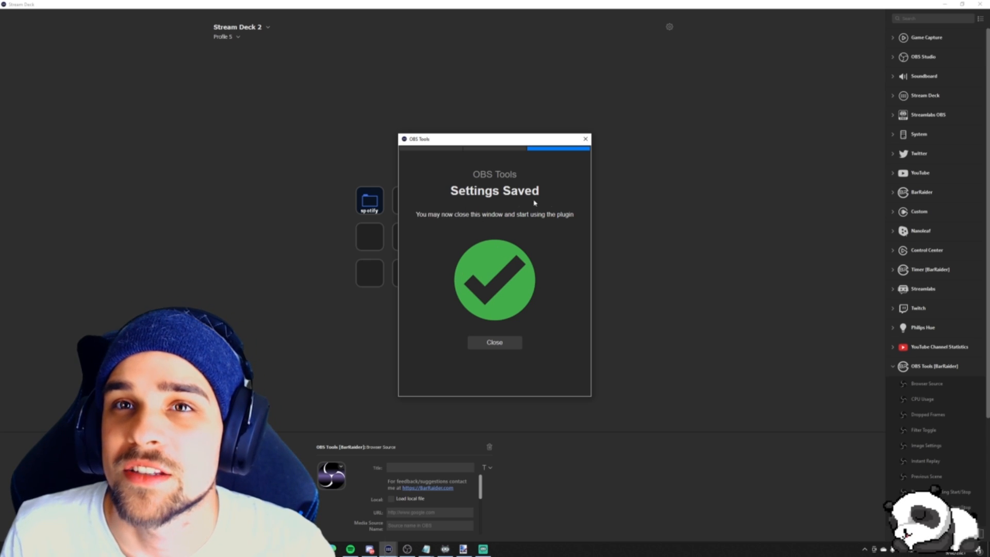
click(494, 341)
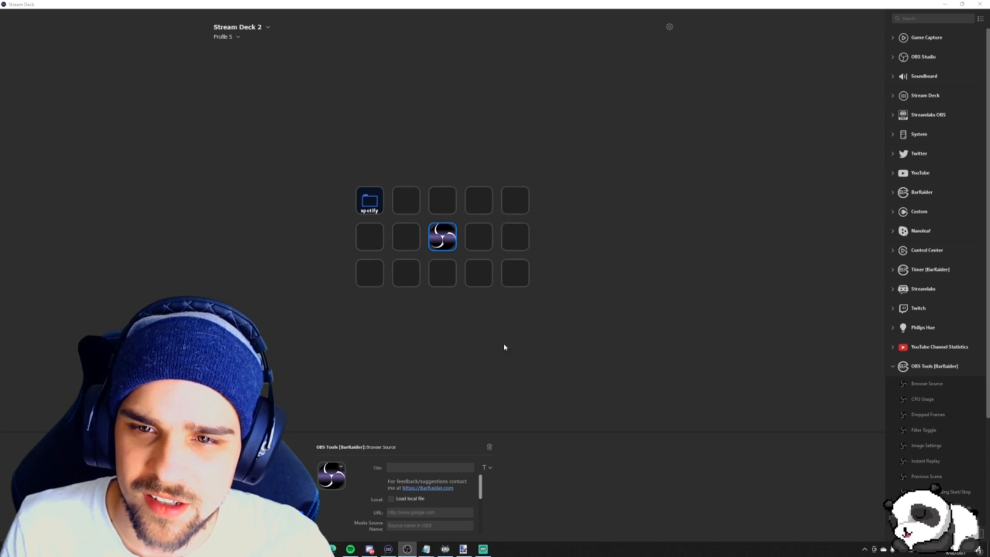
Place the OBS Tools Previous Scene action on a bottom-row key
click(514, 273)
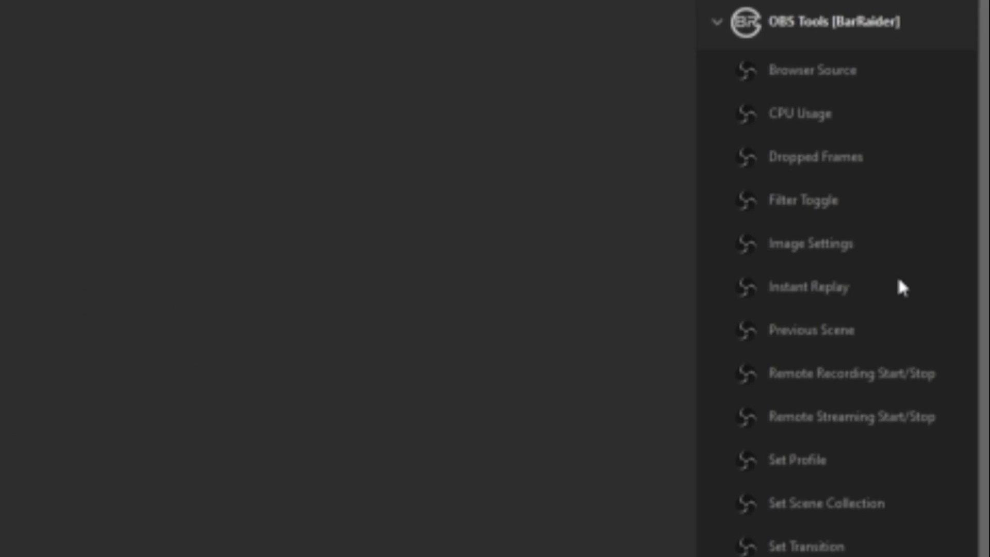
mouse_move(858, 218)
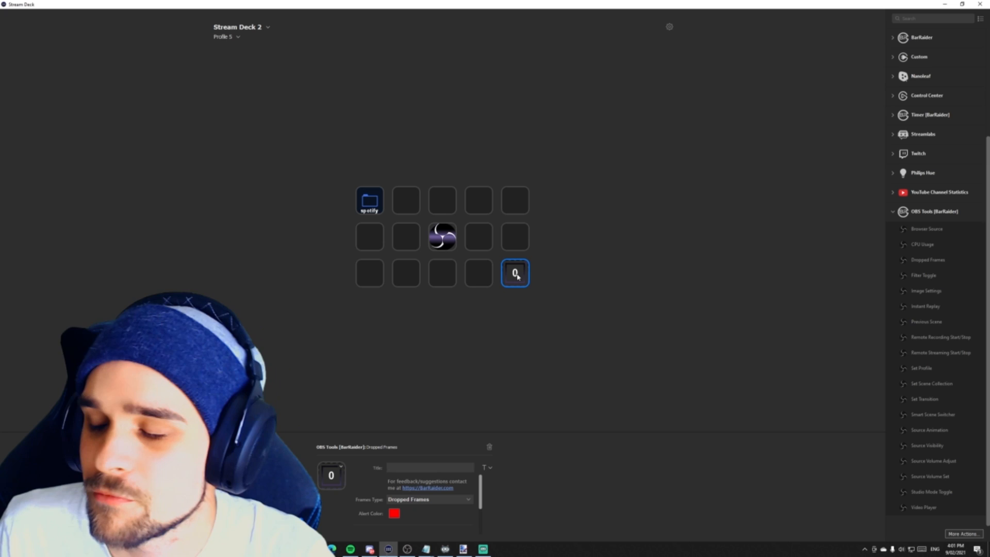
mouse_move(516, 268)
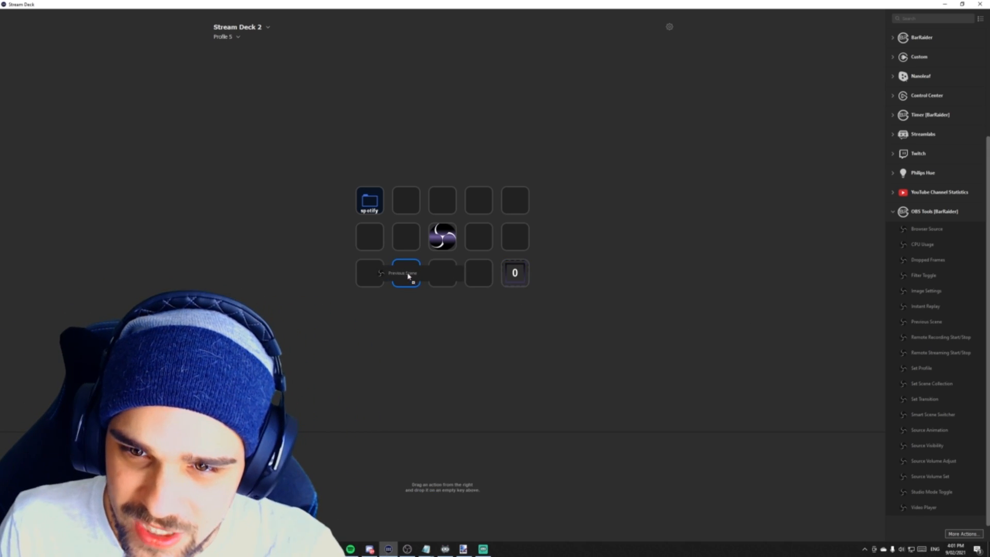
click(406, 273)
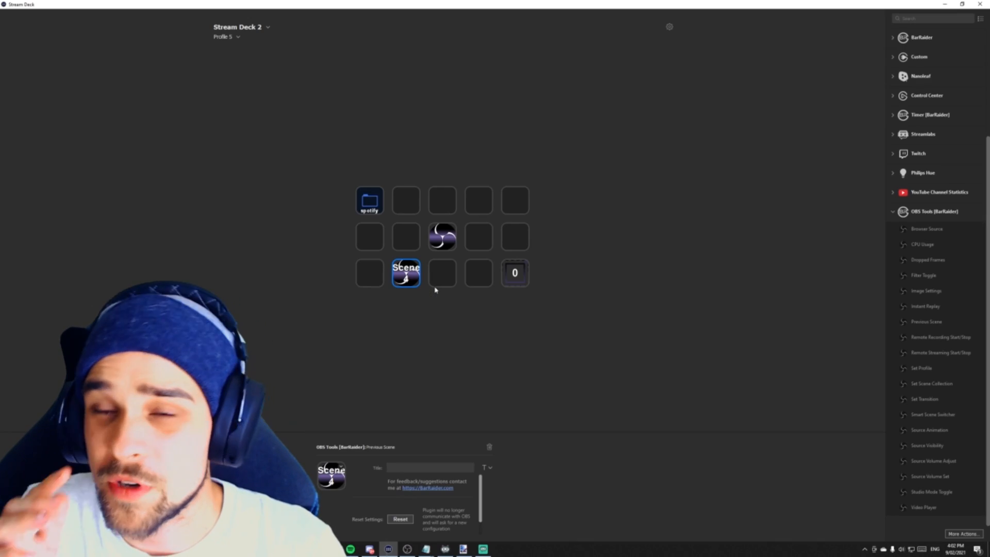
mouse_move(923, 275)
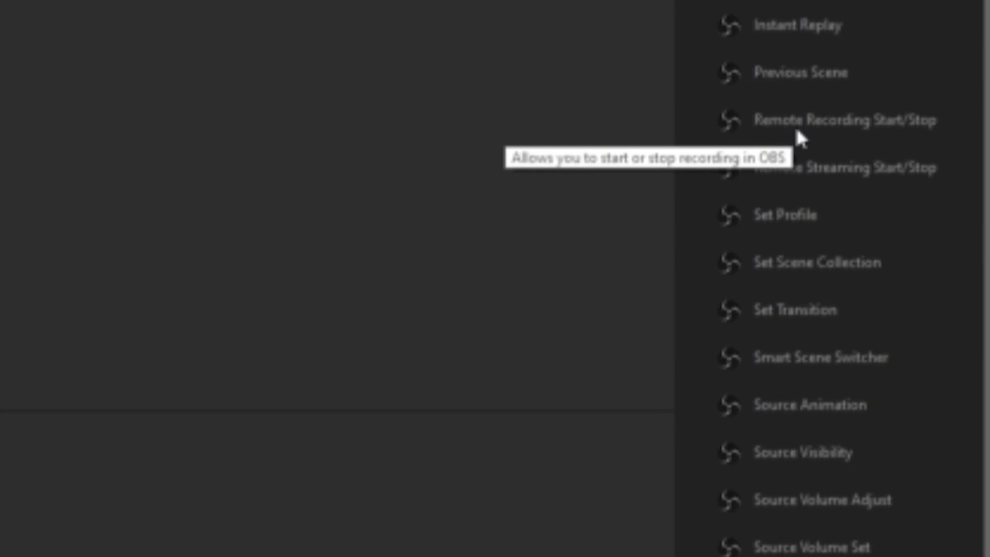
scroll(down, 3)
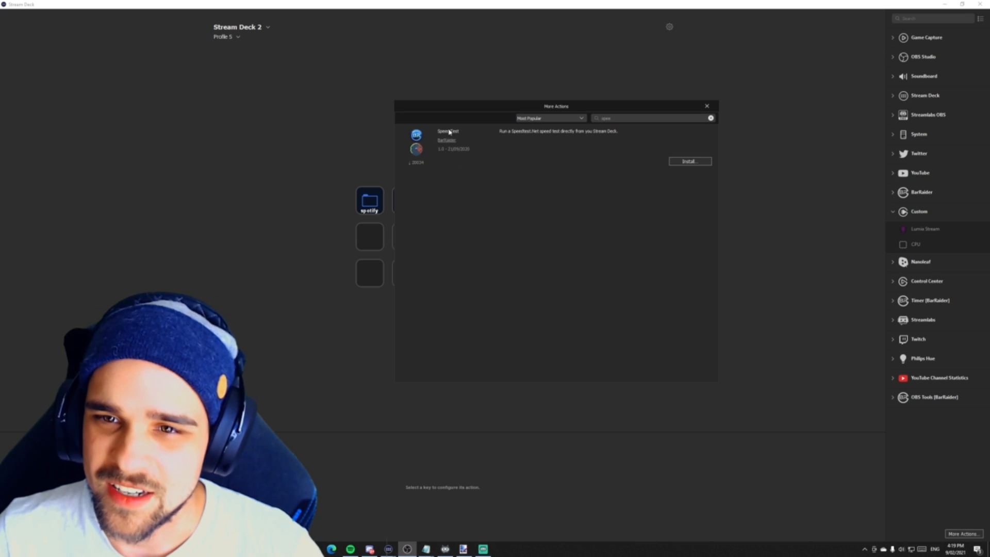
mouse_move(501, 154)
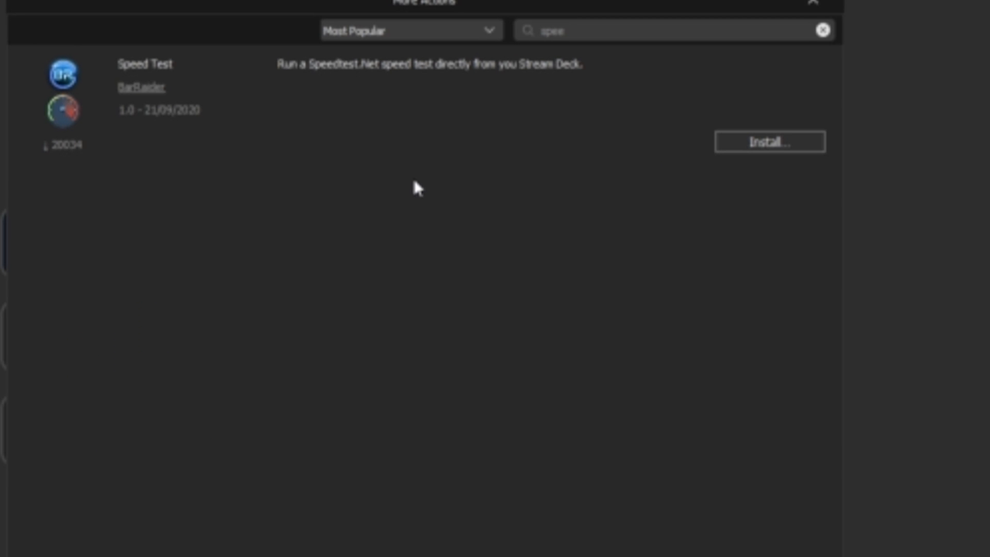
mouse_move(421, 229)
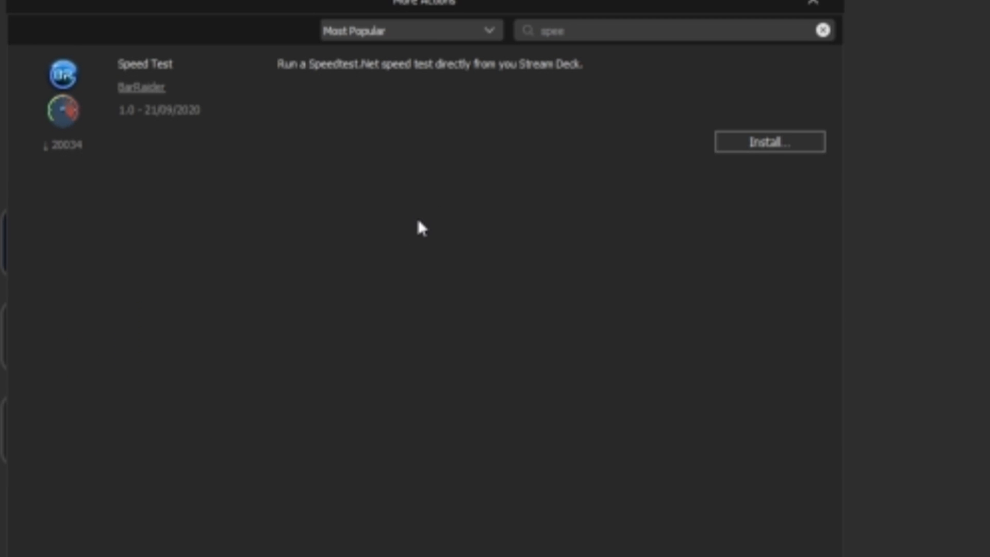
mouse_move(711, 235)
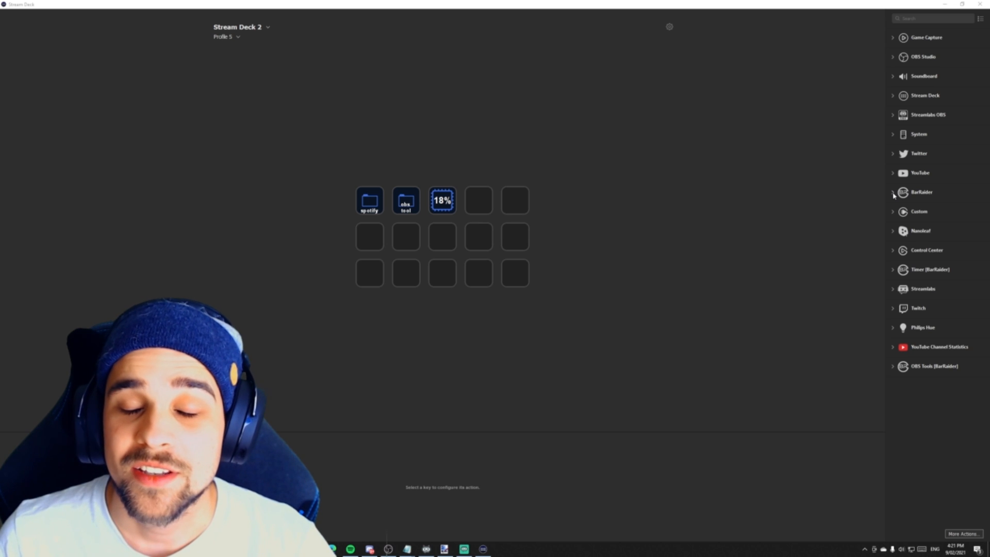
Put the BarRaider Speed Test action on the top-row key beside CPU
click(921, 192)
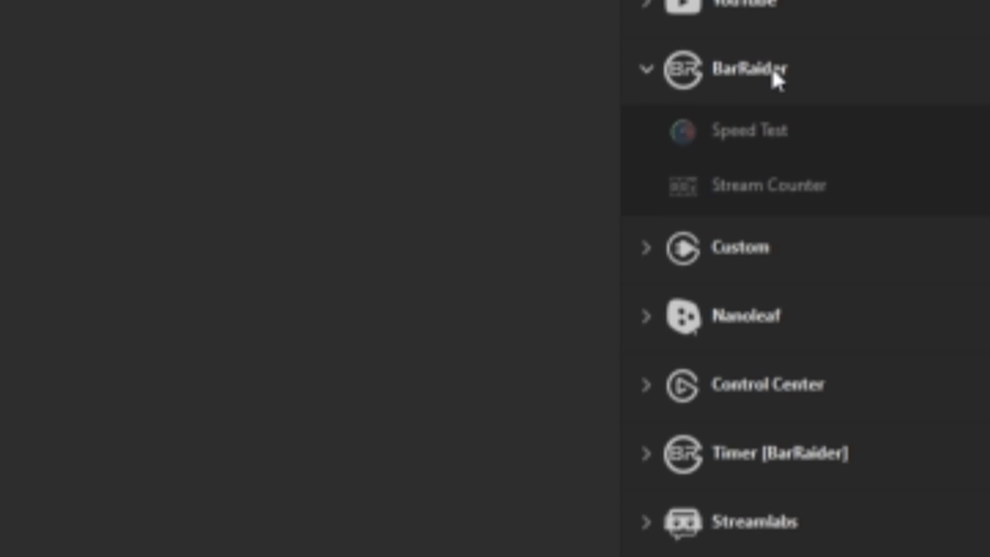
mouse_move(749, 124)
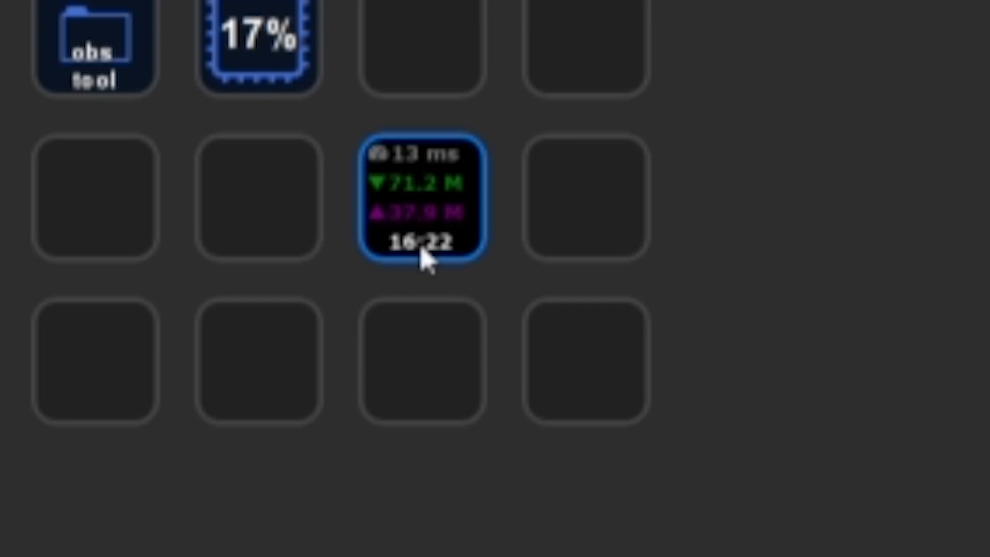
mouse_move(448, 171)
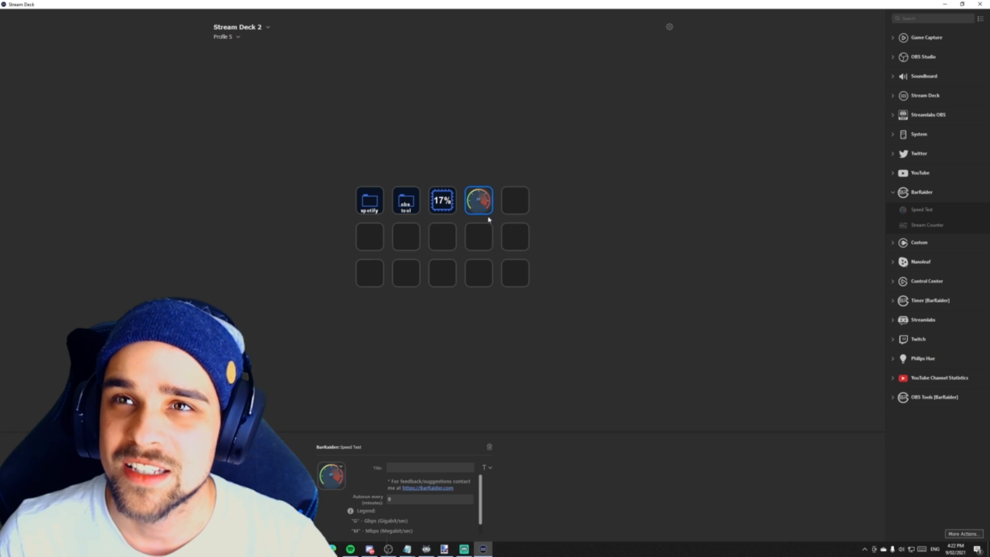
click(964, 534)
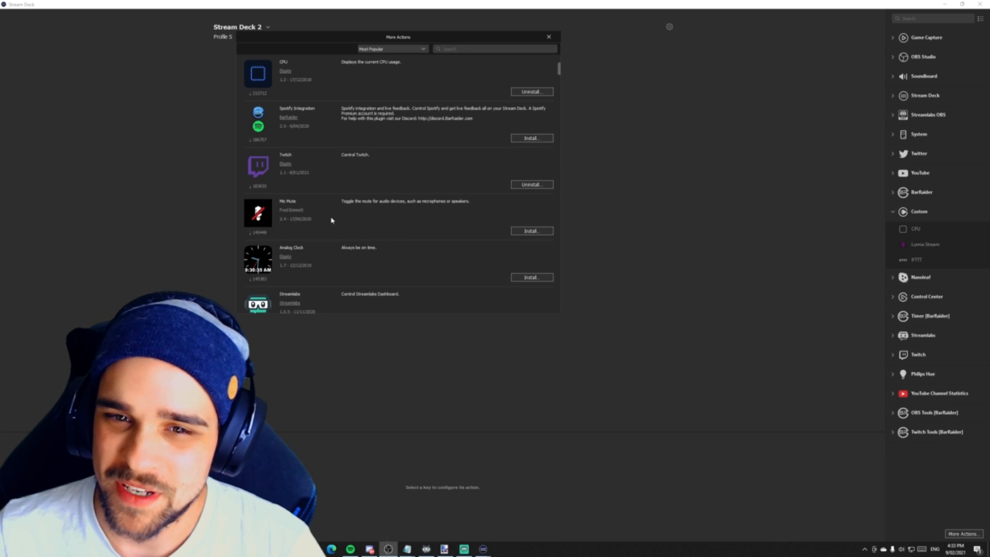
mouse_move(405, 201)
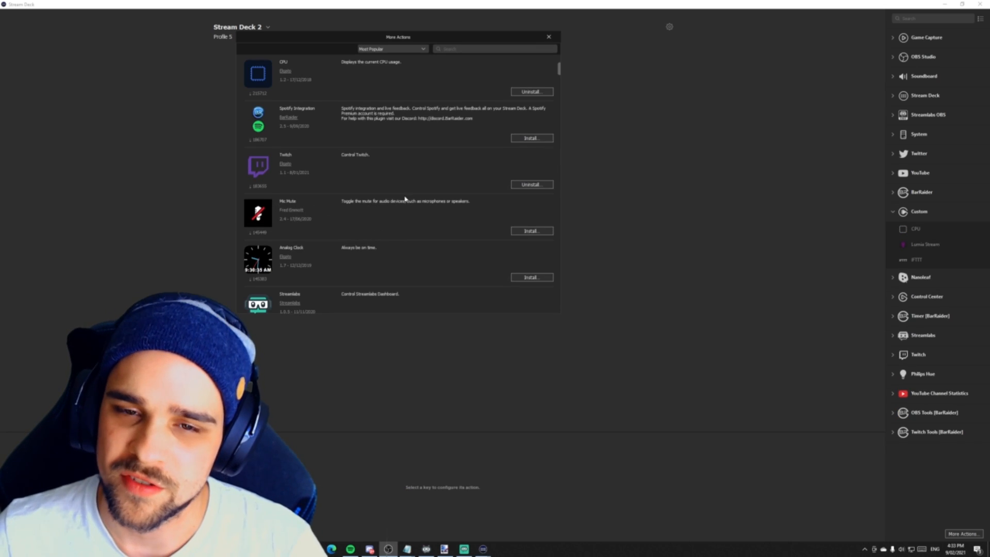
mouse_move(512, 225)
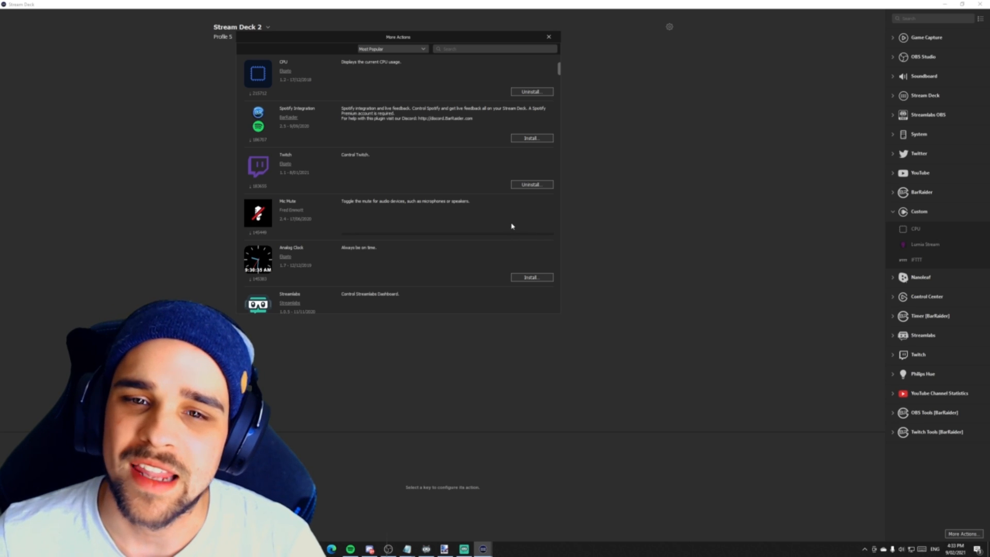
Install Audio Mute from the plugin store and locate it under Custom actions
click(531, 230)
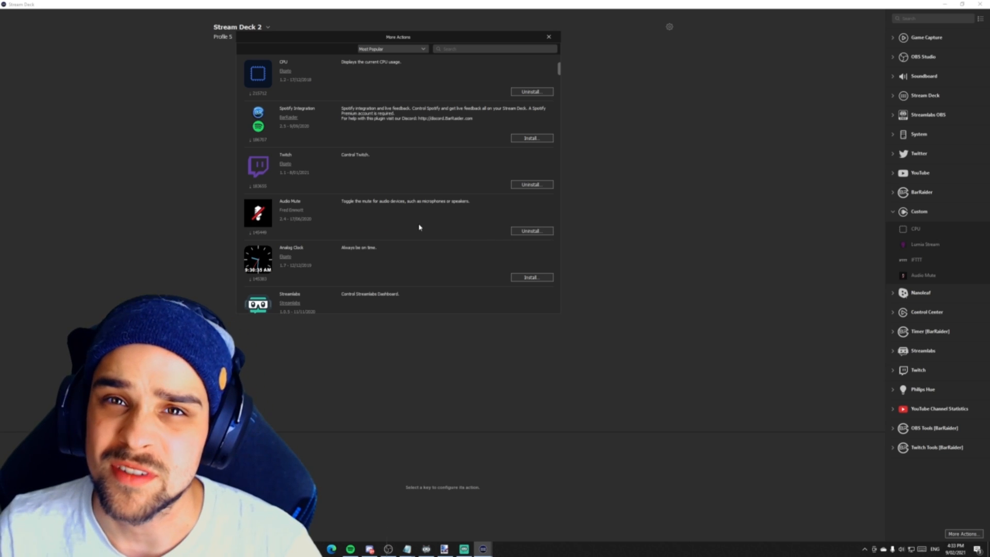
click(548, 37)
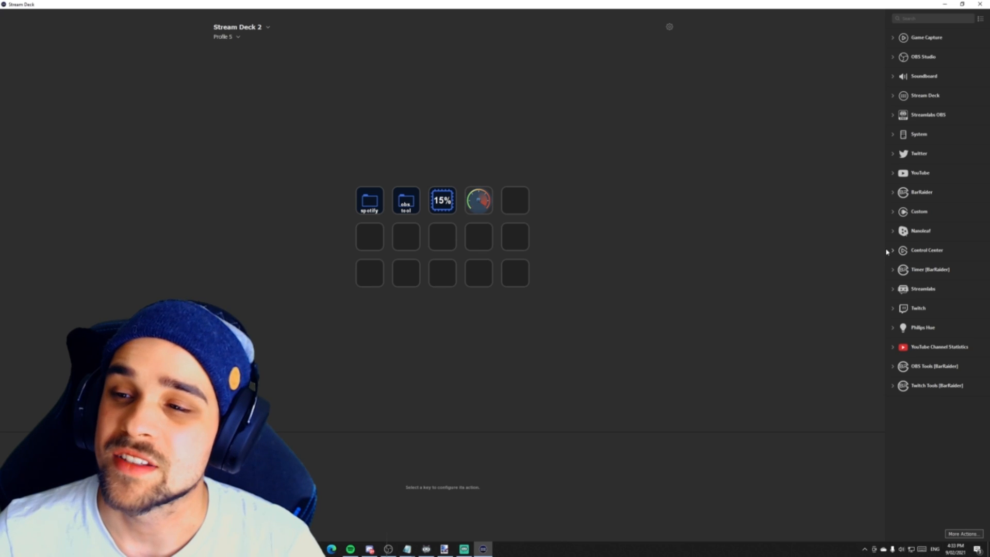
click(919, 210)
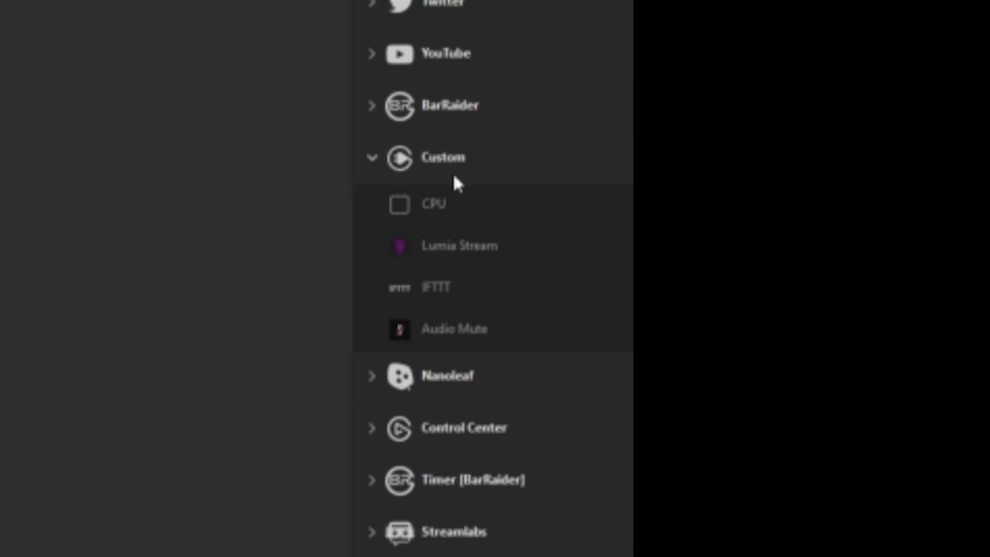
mouse_move(456, 337)
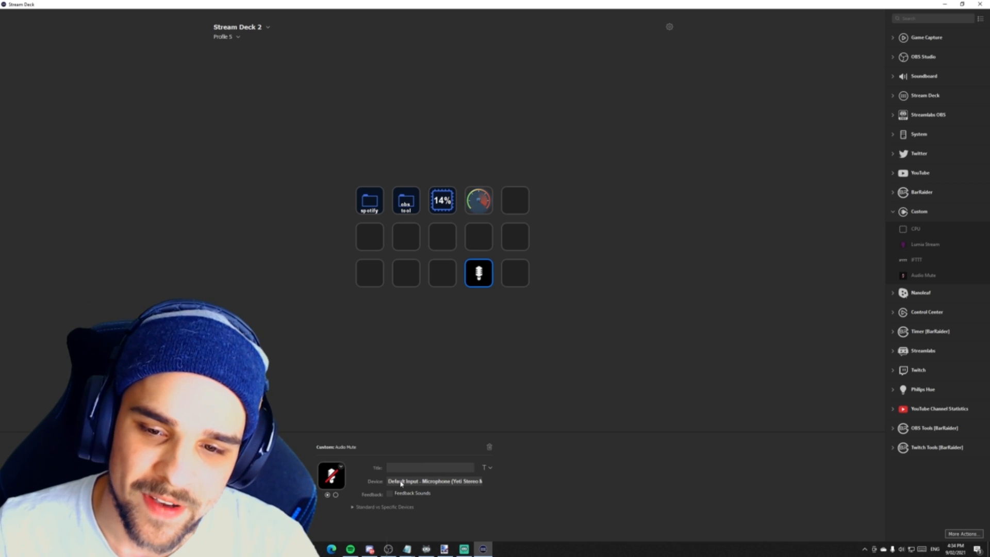
Configure Audio Mute keys for the Yeti Stereo Microphone, tested, and Default Output speakers
click(434, 481)
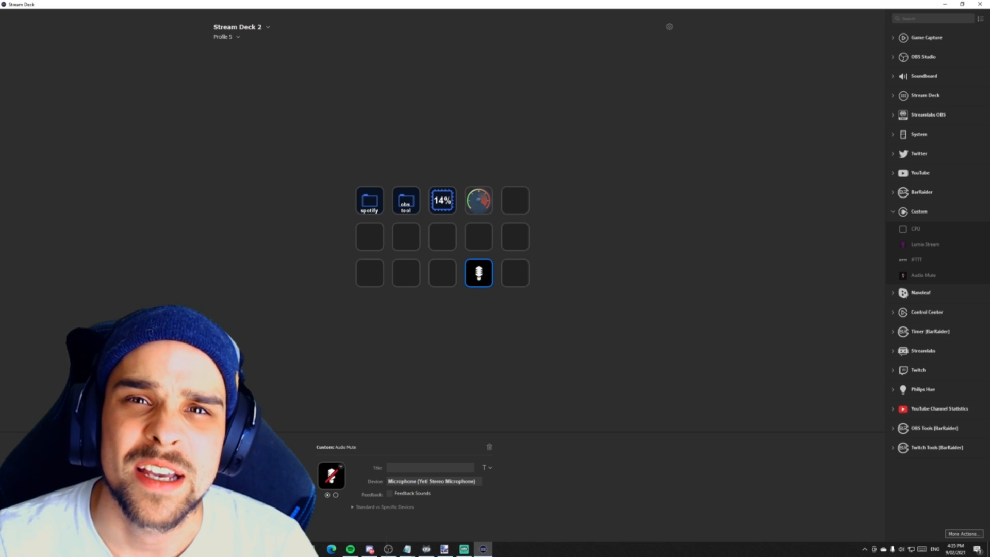
click(477, 273)
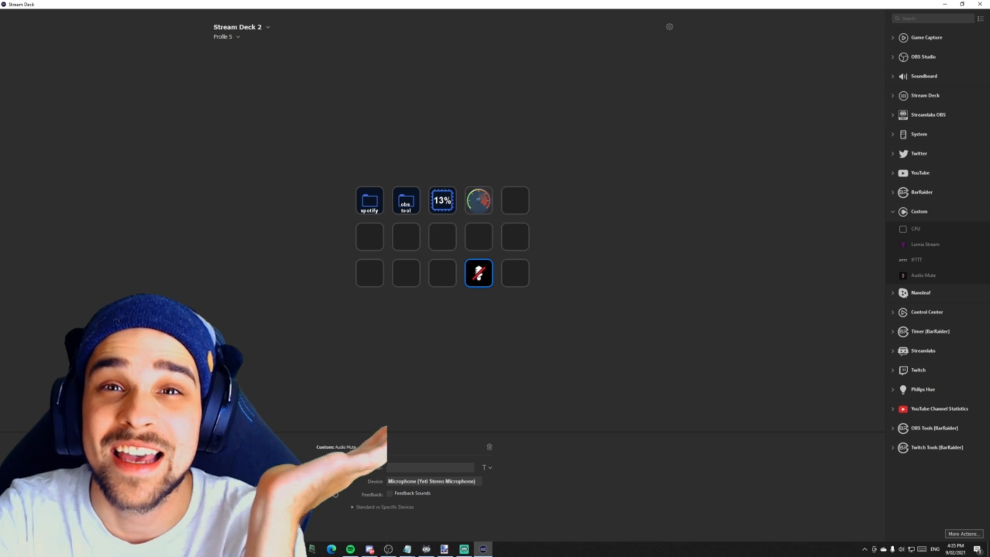
click(477, 273)
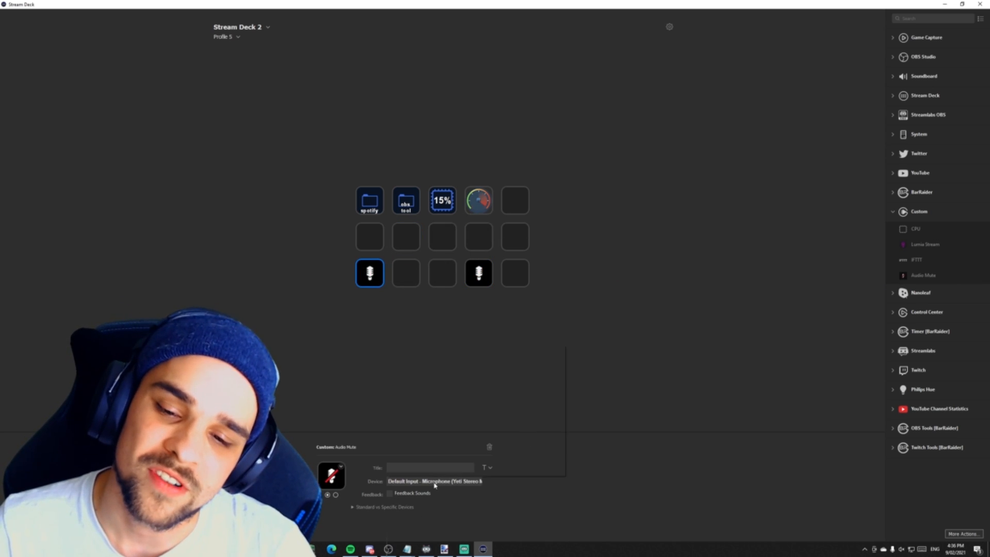
click(434, 481)
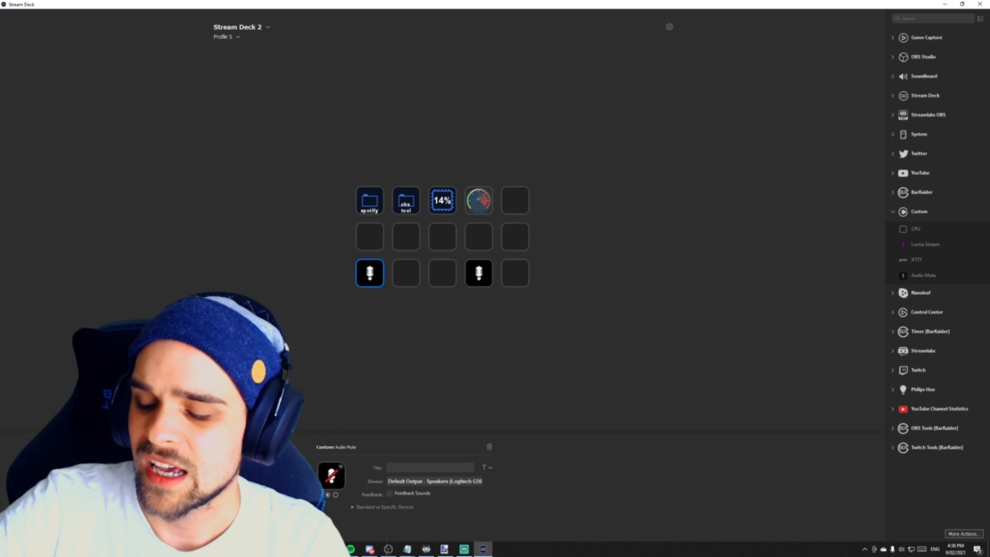
click(405, 273)
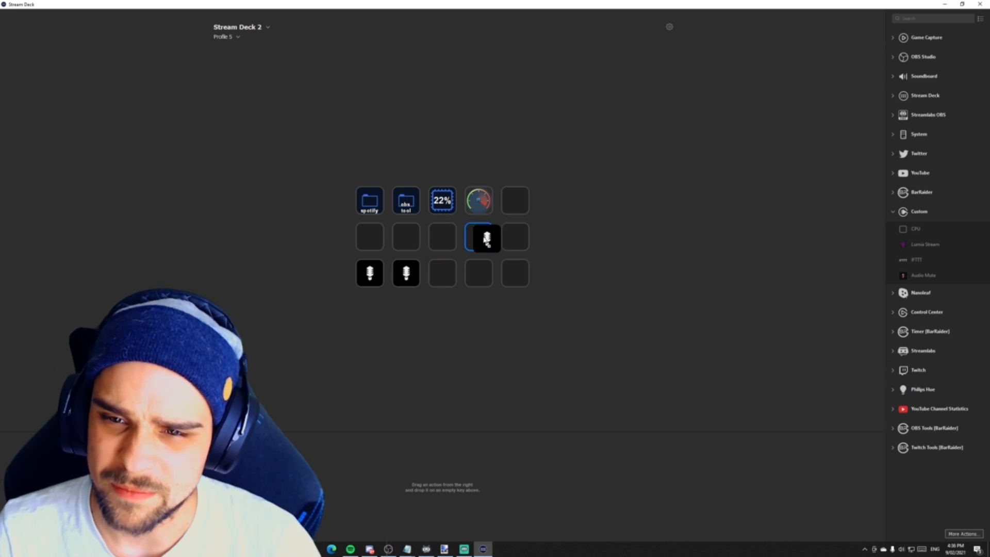
Browse the Most Popular plugins like VLC Remote and Wirecast in More Actions
click(965, 533)
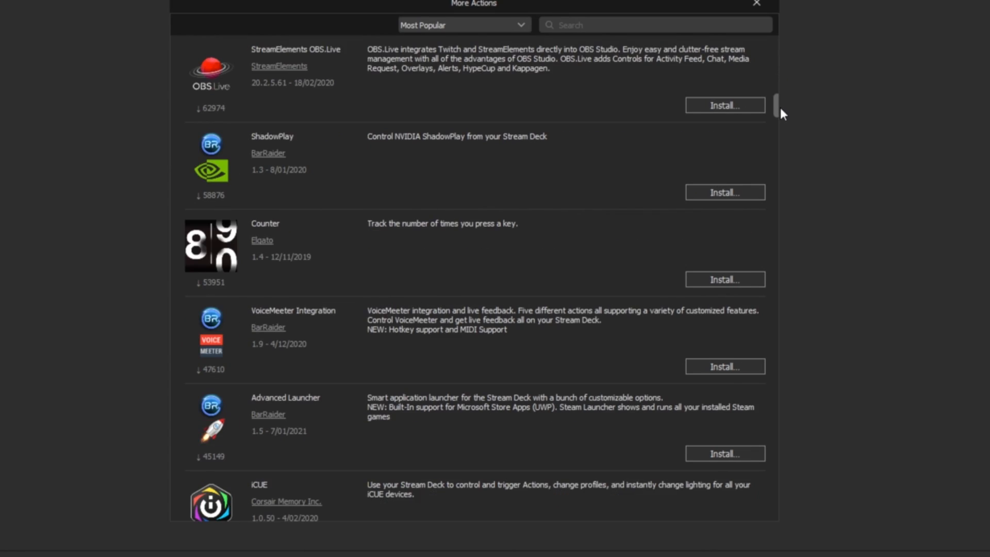
scroll(down, 3)
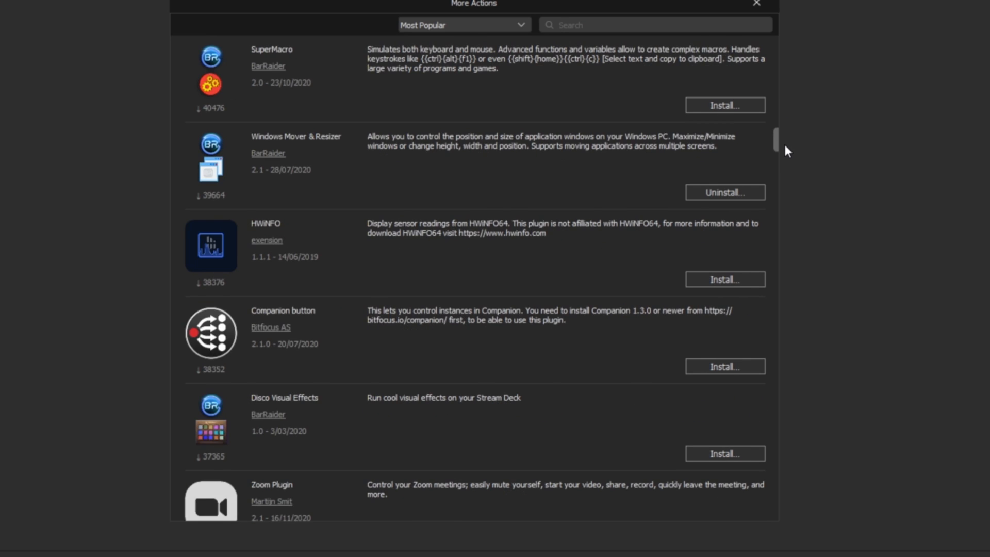
scroll(down, 3)
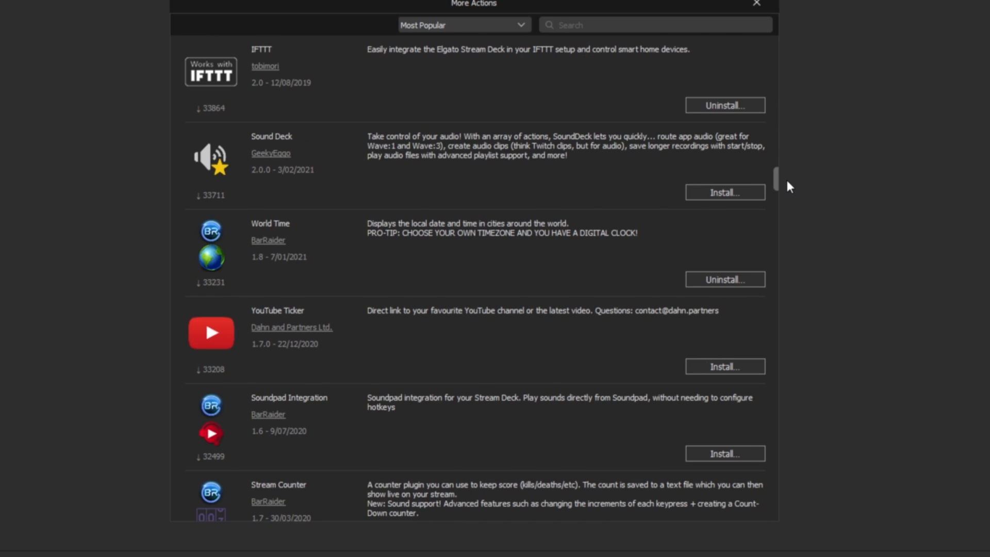
scroll(down, 3)
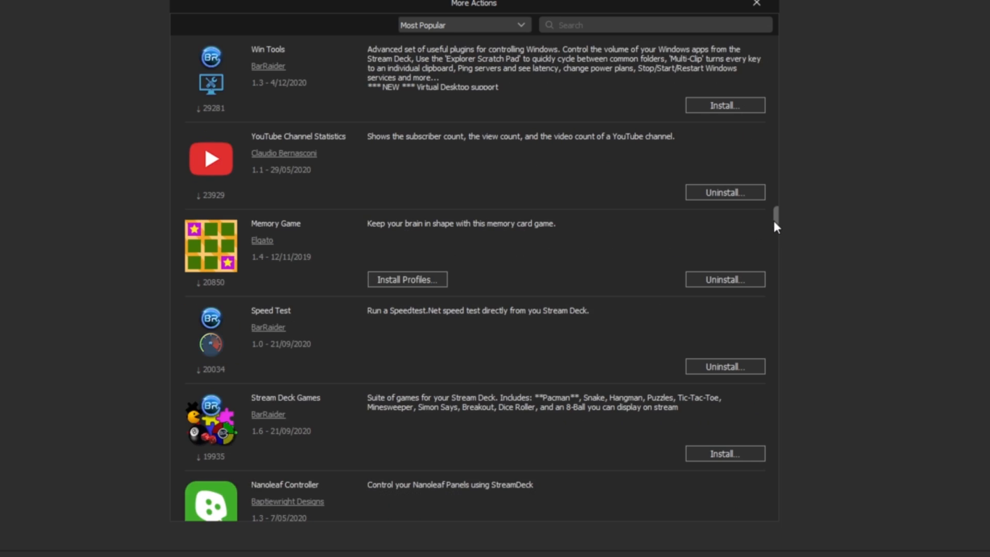
scroll(down, 3)
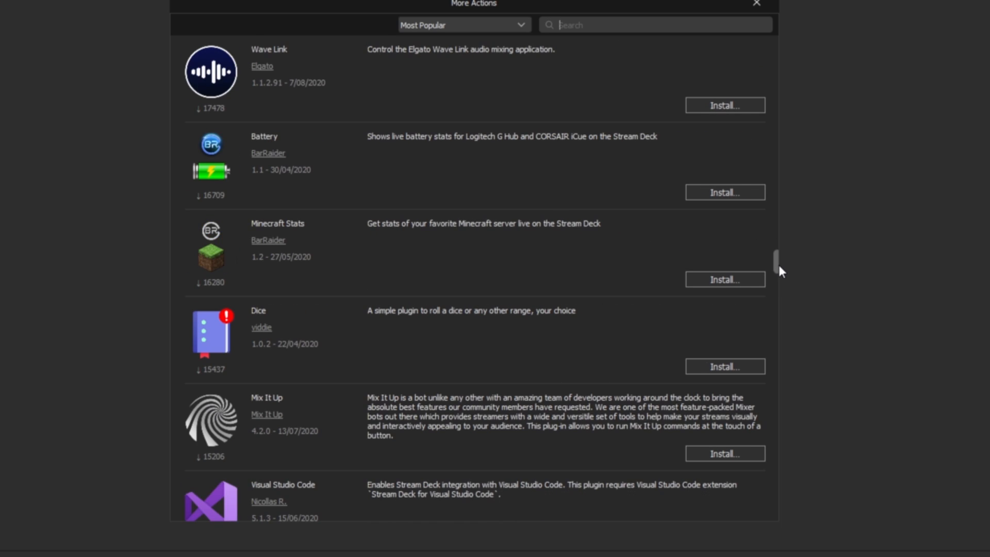
scroll(down, 3)
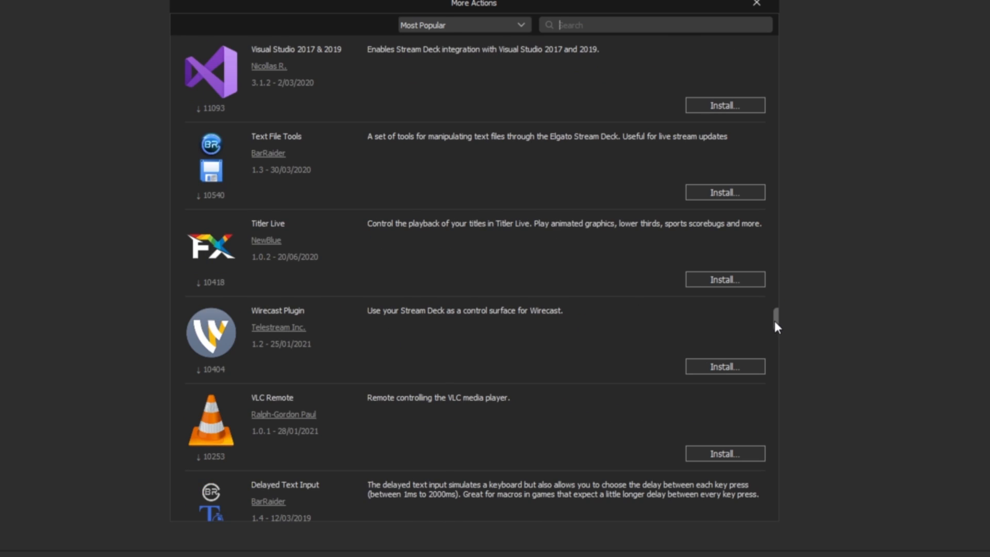